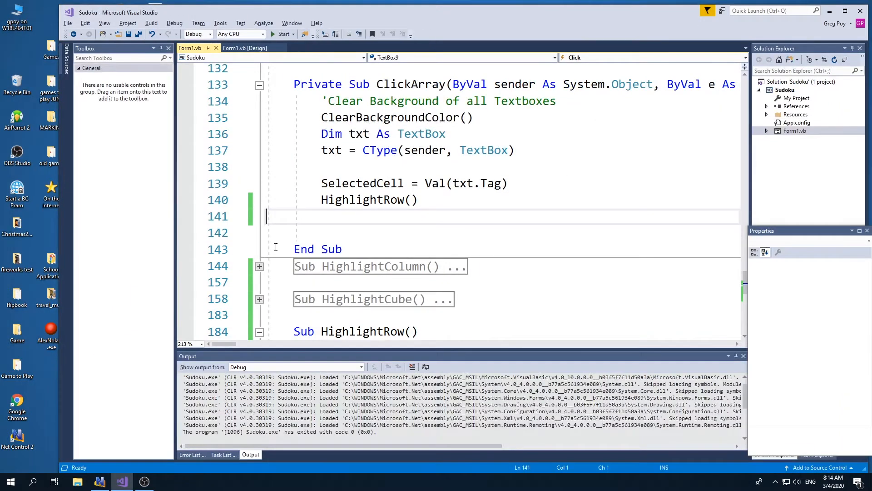
- Add HighlightColumn() and HighlightCube() calls below HighlightRow() in ClickArray, then show the designer
{"action": "type", "text": "HighlightColumn()"}
{"action": "left_click", "coordinate": [502, 232]}
{"action": "type", "text": "HighlightCube()"}
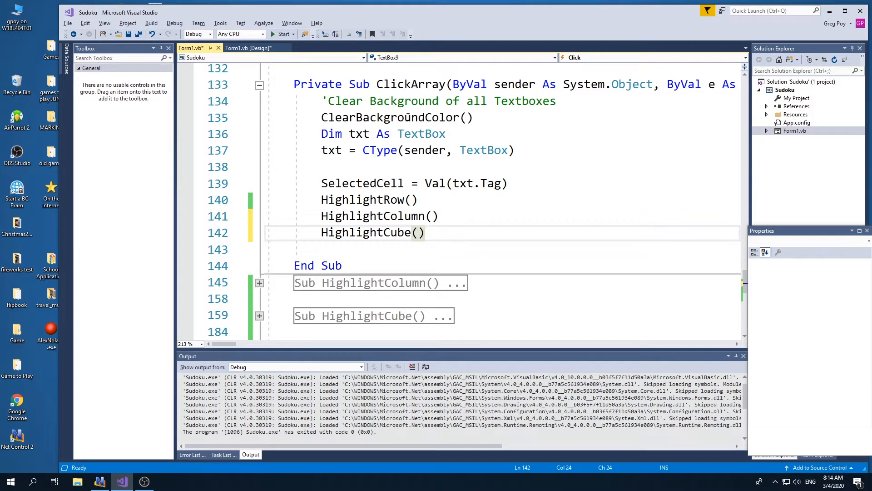
{"action": "left_click", "coordinate": [248, 48]}
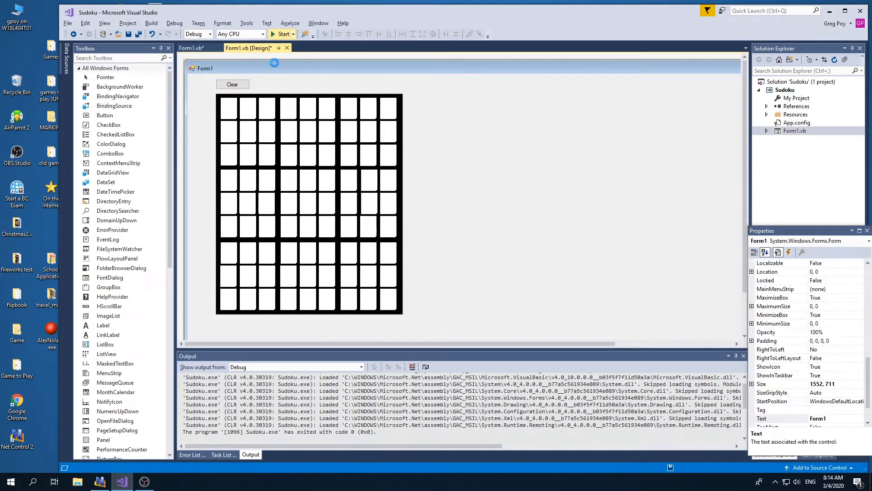
{"action": "left_click", "coordinate": [282, 34]}
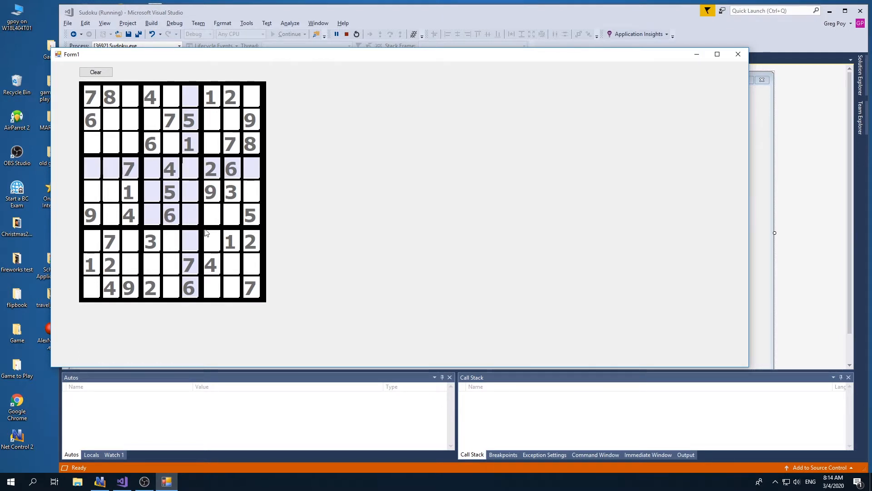
{"action": "mouse_move", "coordinate": [325, 147]}
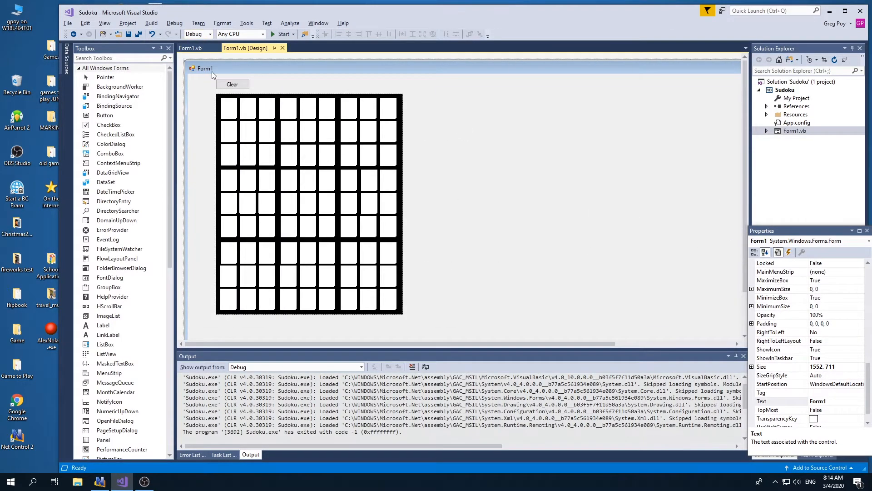
- View Form1 code, inspecting the SudokuAnswer and SudokuDisplay arrays and the answer string
{"action": "left_click", "coordinate": [193, 48]}
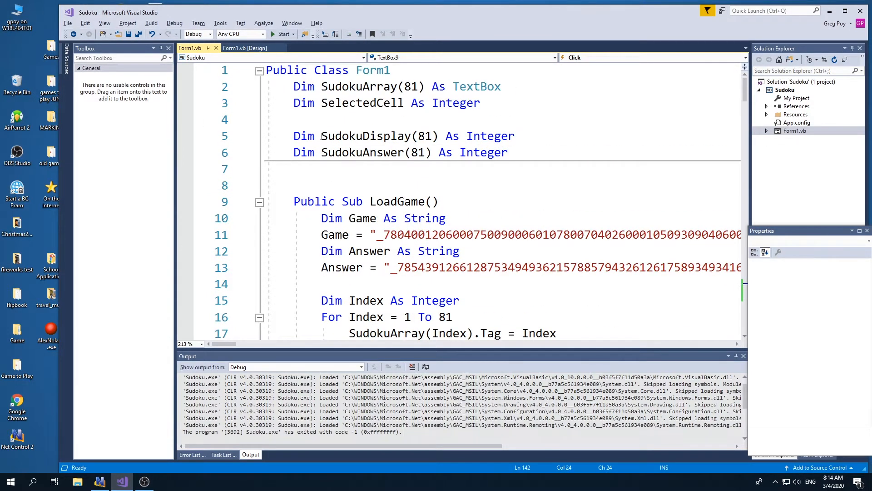
{"action": "double_click", "coordinate": [360, 152]}
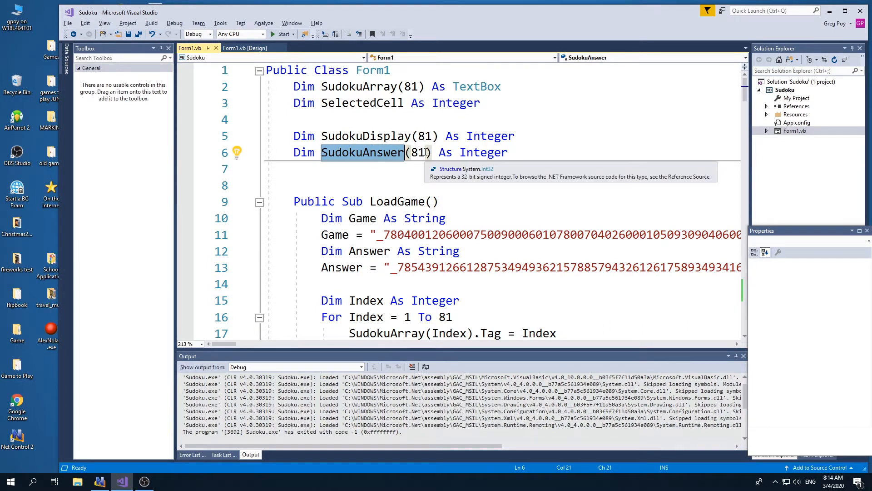
{"action": "mouse_move", "coordinate": [423, 160]}
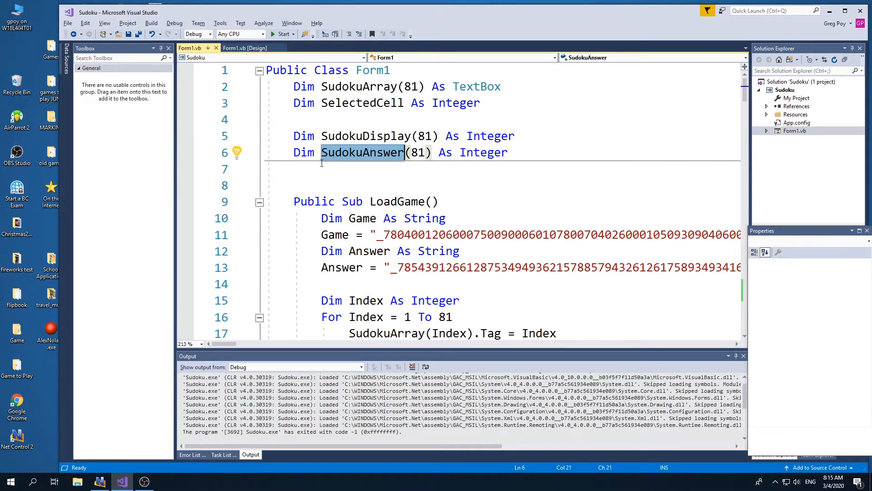
{"action": "double_click", "coordinate": [366, 136]}
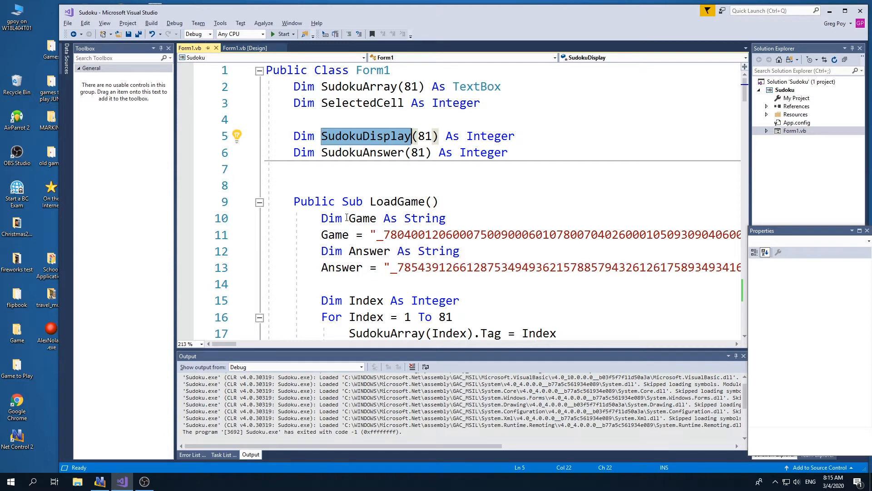
{"action": "scroll", "scroll_direction": "down", "scroll_amount": 3}
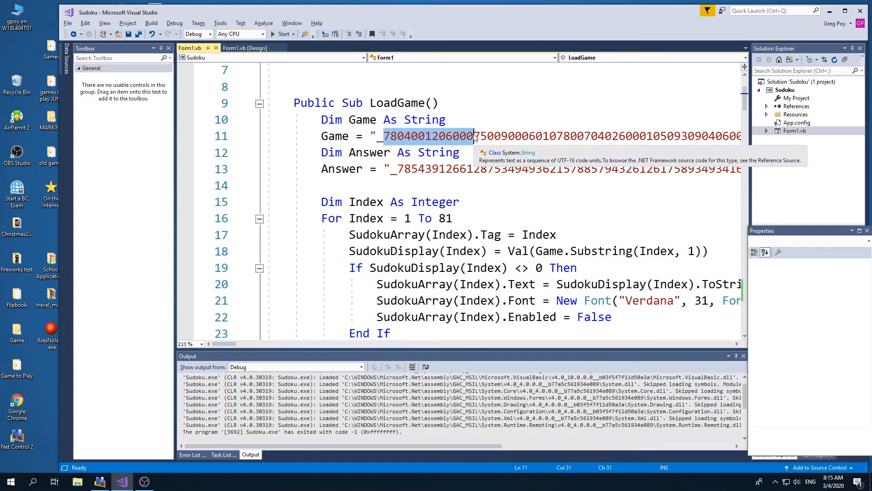
{"action": "left_click", "coordinate": [669, 136]}
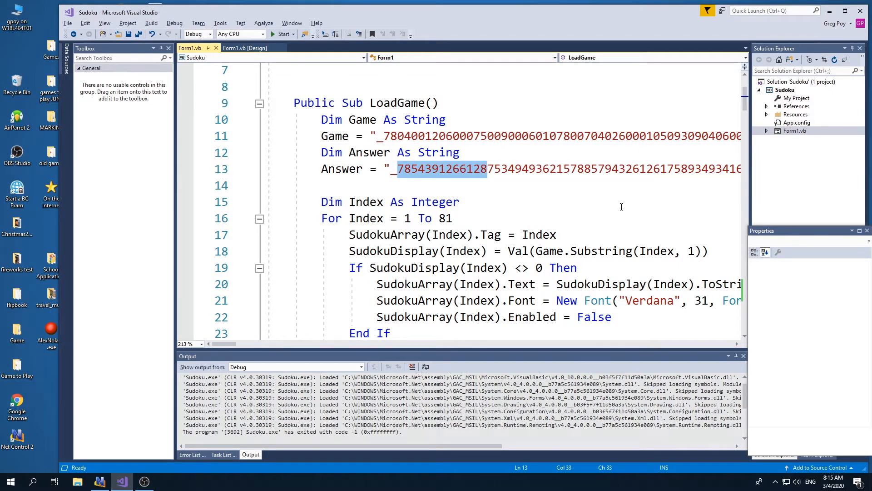
- Insert a blank line beside the SudokuDisplay assignment in the LoadGame For loop
{"action": "scroll", "scroll_direction": "down", "scroll_amount": 3}
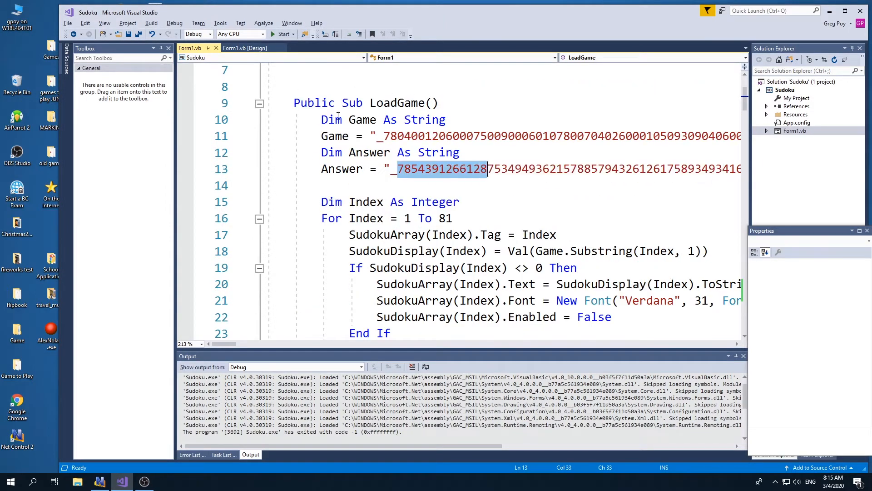
{"action": "scroll", "scroll_direction": "down", "scroll_amount": 3}
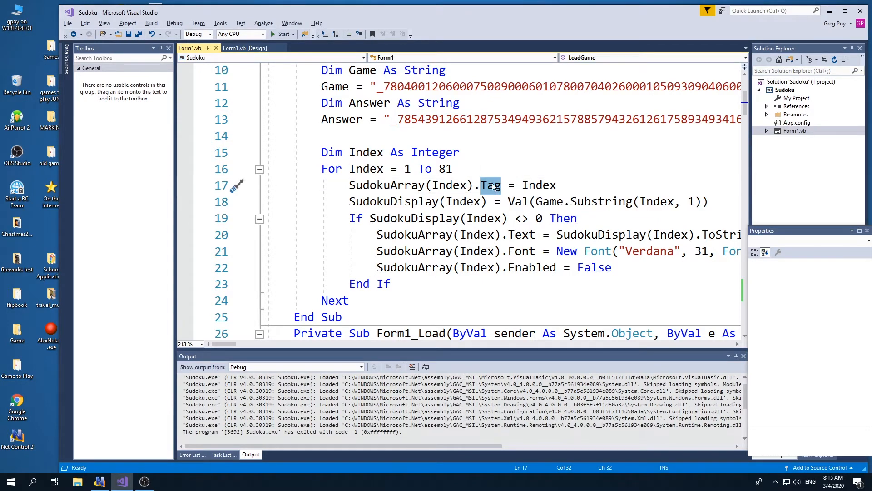
{"action": "mouse_move", "coordinate": [495, 198]}
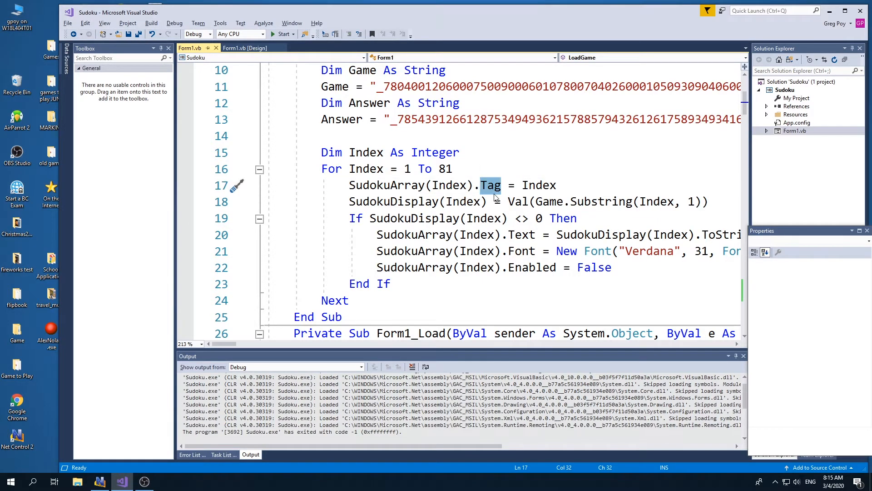
{"action": "scroll", "scroll_direction": "down", "scroll_amount": 3}
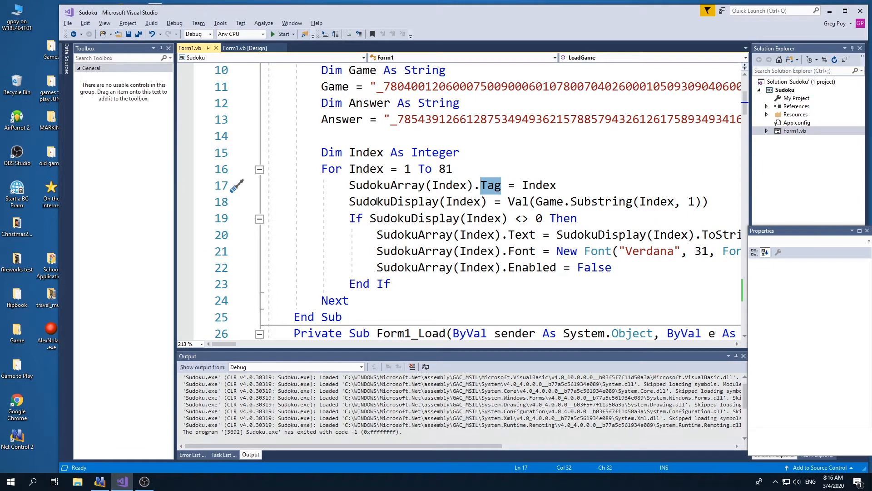
{"action": "left_click", "coordinate": [382, 87]}
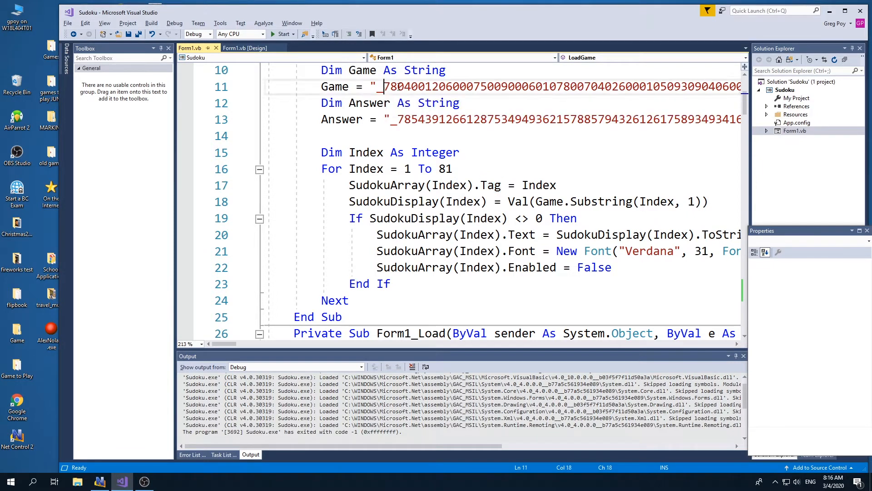
{"action": "left_click_drag", "start_coordinate": [384, 86], "coordinate": [523, 87]}
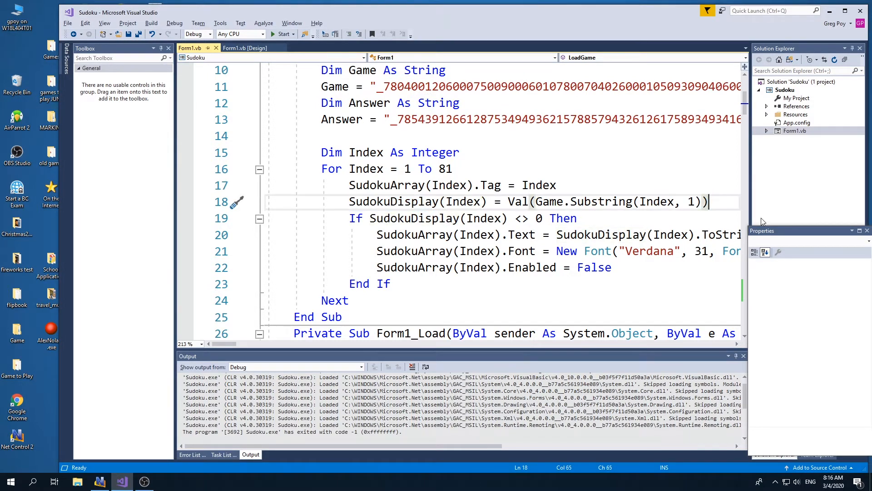
{"action": "key", "text": "enter"}
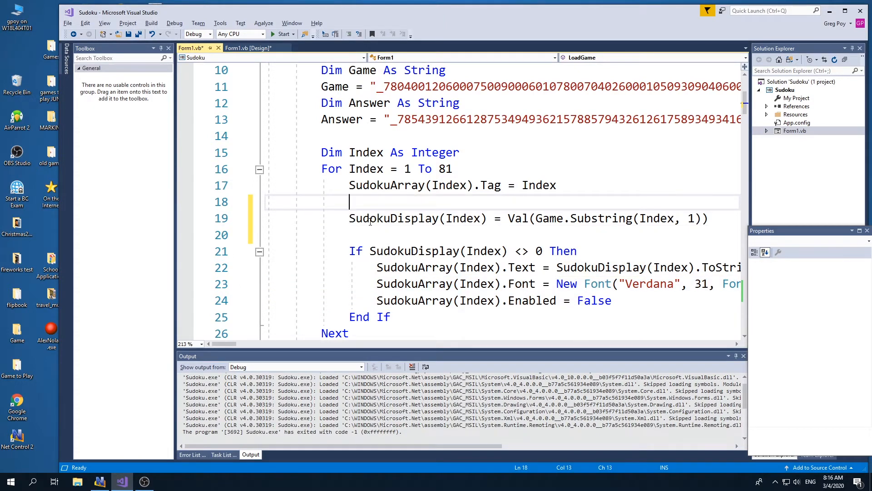
- Type SudokuAnswer(Index) = Val(Answer.Substring(...)) on the new loop line
{"action": "type", "text": "SudokuAnswer"}
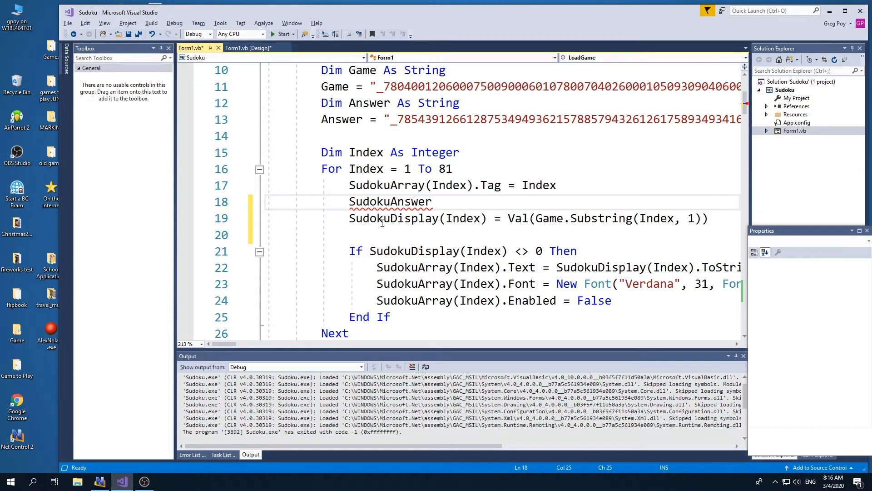
{"action": "type", "text": "(Index) = val"}
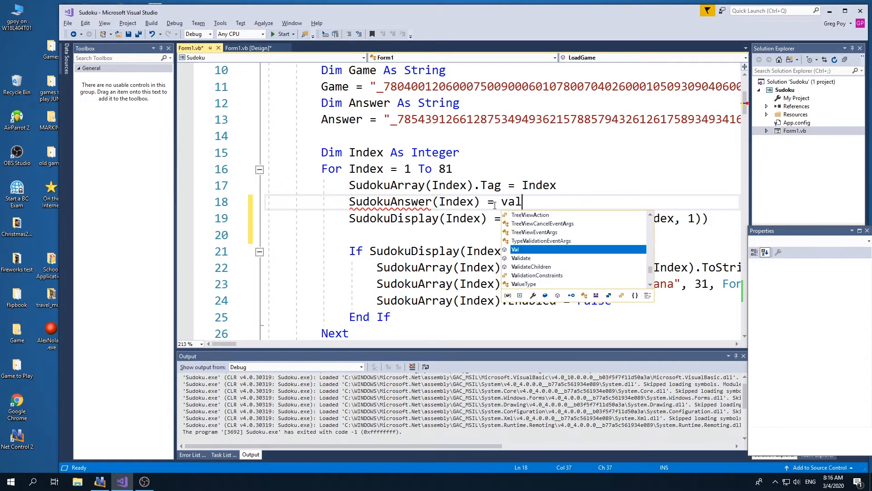
{"action": "type", "text": "(an"}
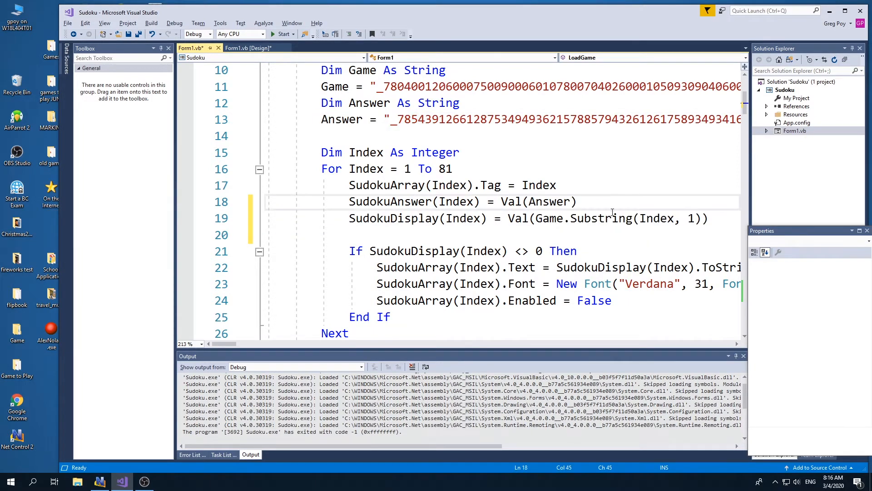
{"action": "type", "text": ".s"}
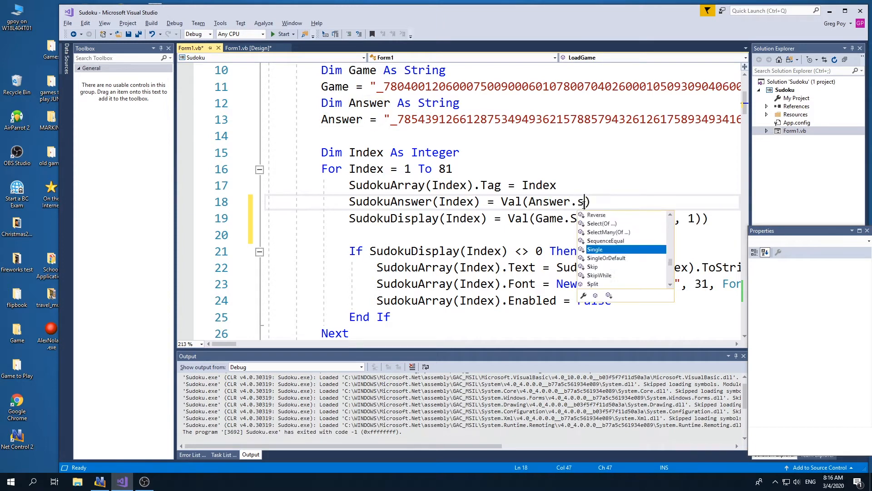
{"action": "type", "text": "ubstring (index"}
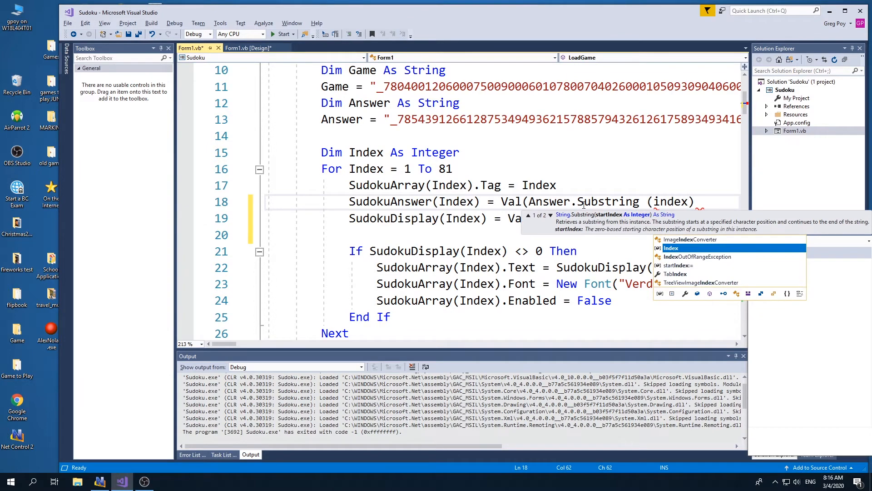
{"action": "mouse_move", "coordinate": [671, 202]}
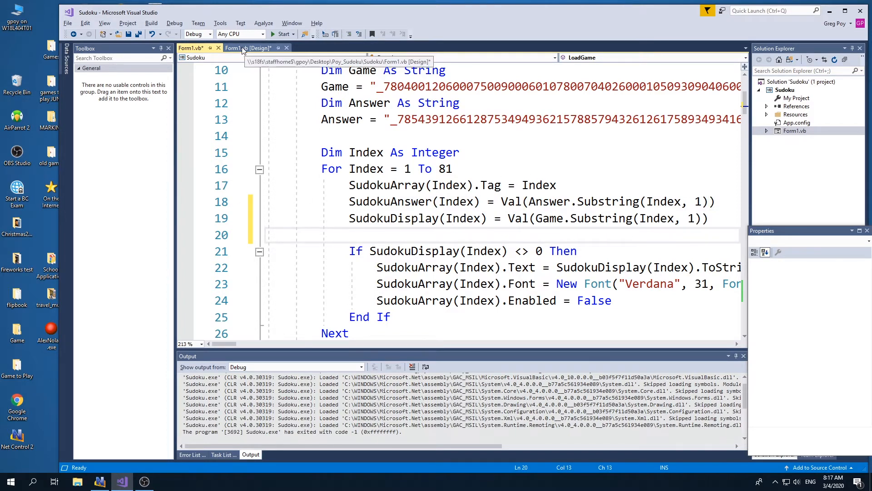
- Add a new button to the form and place it right of the Sudoku grid
{"action": "left_click", "coordinate": [249, 48]}
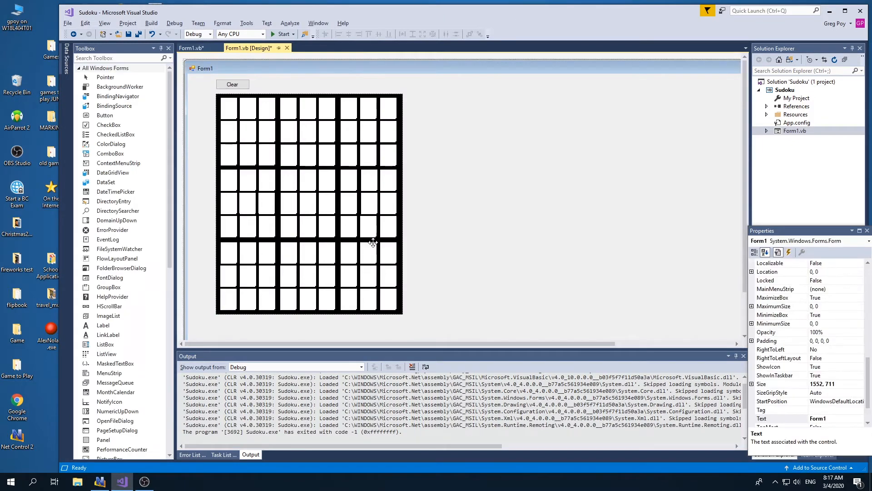
{"action": "mouse_move", "coordinate": [372, 195]}
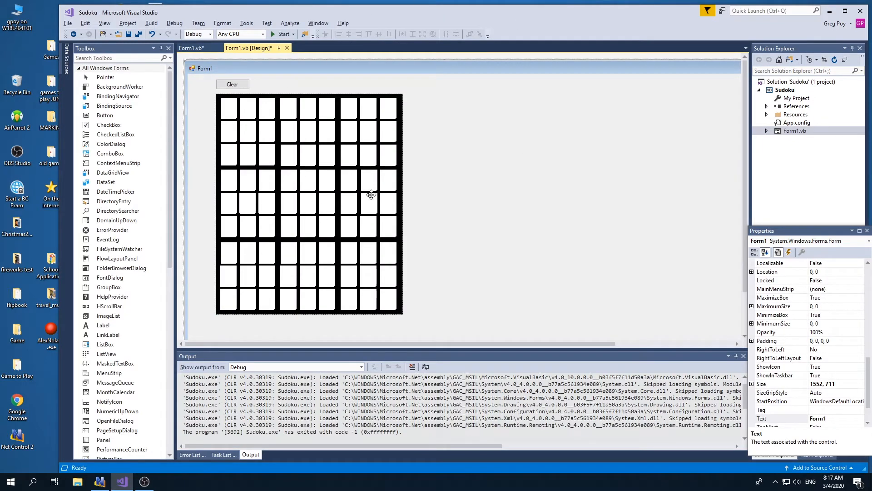
{"action": "mouse_move", "coordinate": [244, 197]}
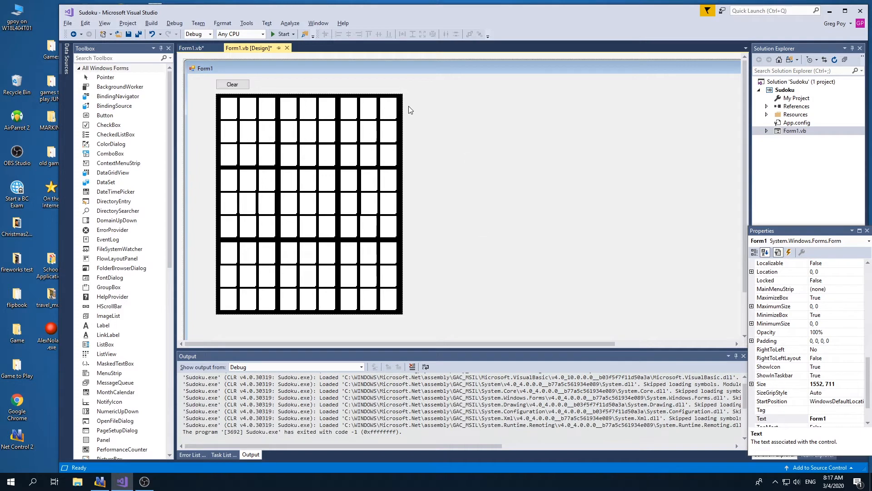
{"action": "mouse_move", "coordinate": [451, 208]}
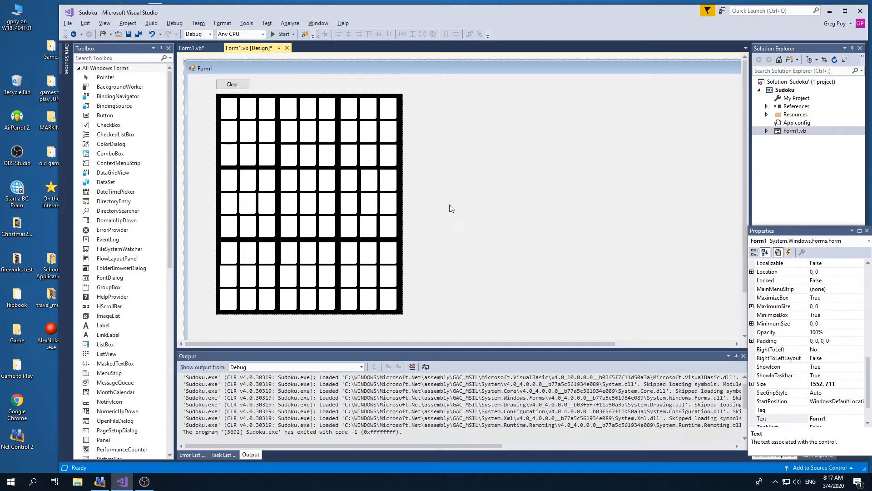
{"action": "mouse_move", "coordinate": [421, 134]}
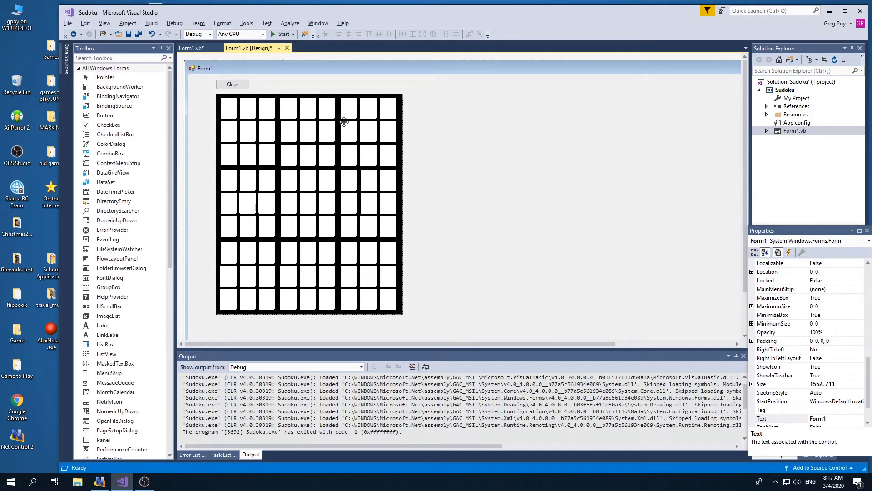
{"action": "mouse_move", "coordinate": [300, 110]}
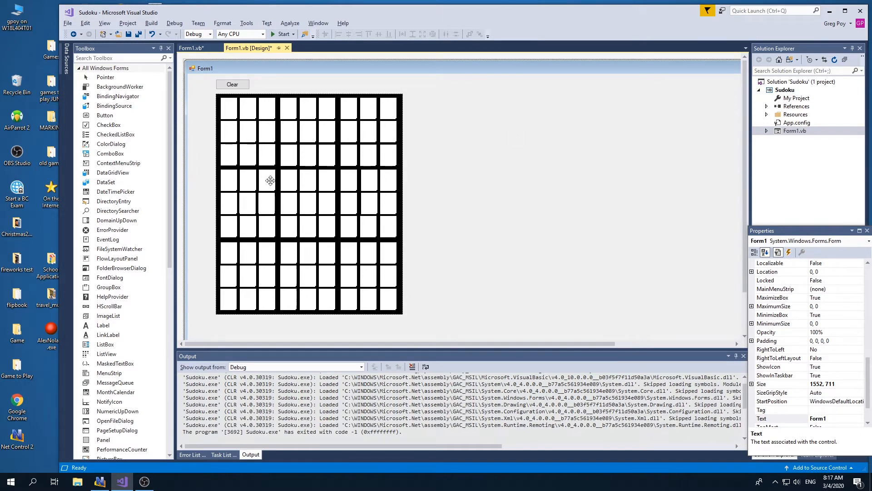
{"action": "left_click", "coordinate": [105, 115]}
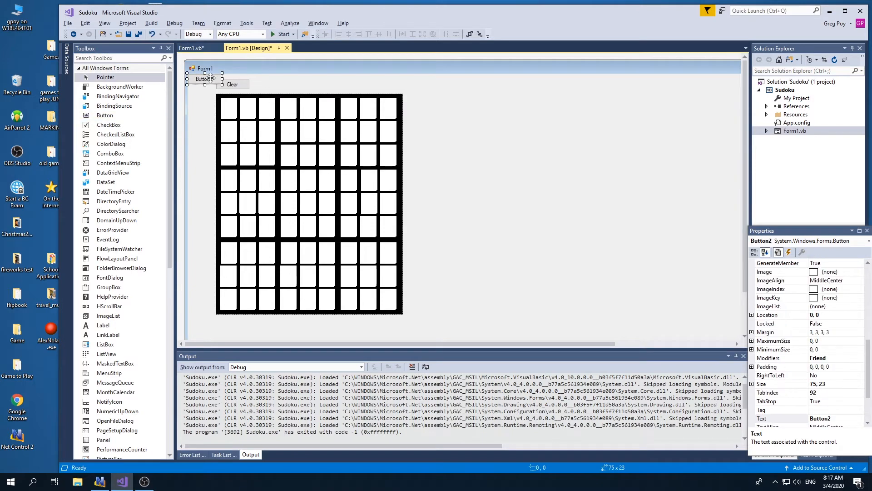
{"action": "left_click_drag", "start_coordinate": [205, 77], "coordinate": [436, 100]}
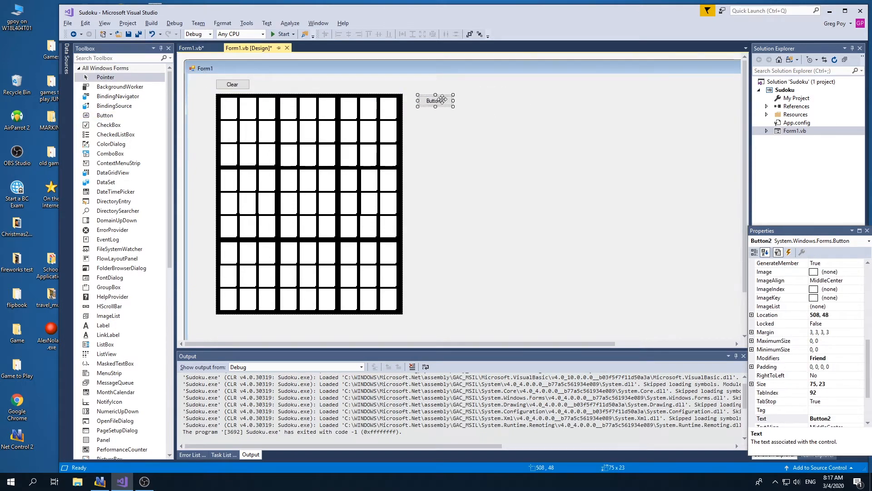
{"action": "left_click_drag", "start_coordinate": [454, 107], "coordinate": [465, 142]}
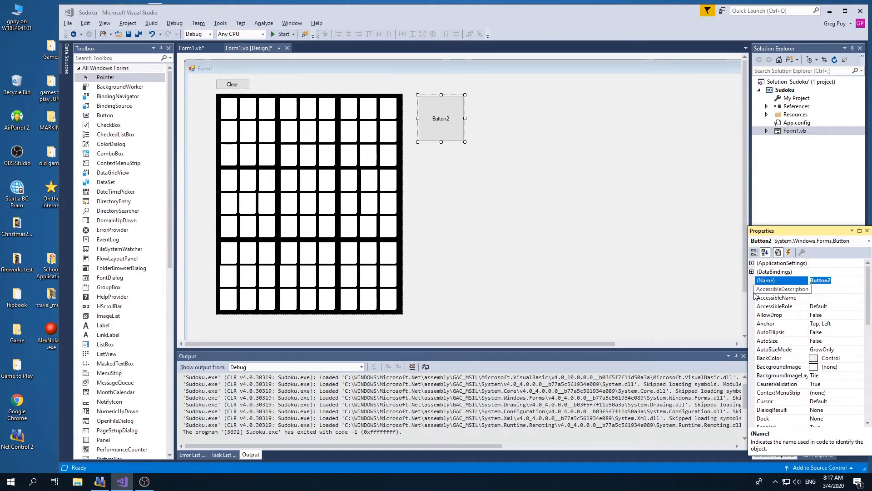
- Name the button btnOne, give it a large font, and set its Text to 1
{"action": "type", "text": "btn"}
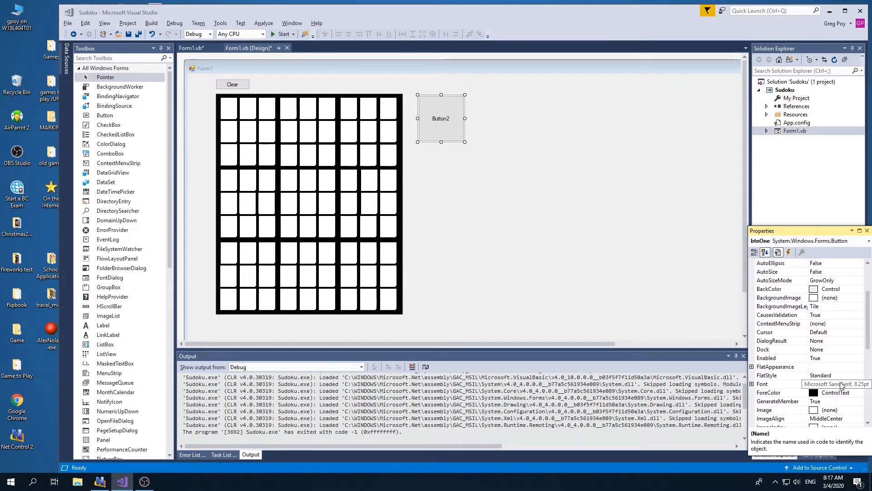
{"action": "left_click", "coordinate": [864, 384]}
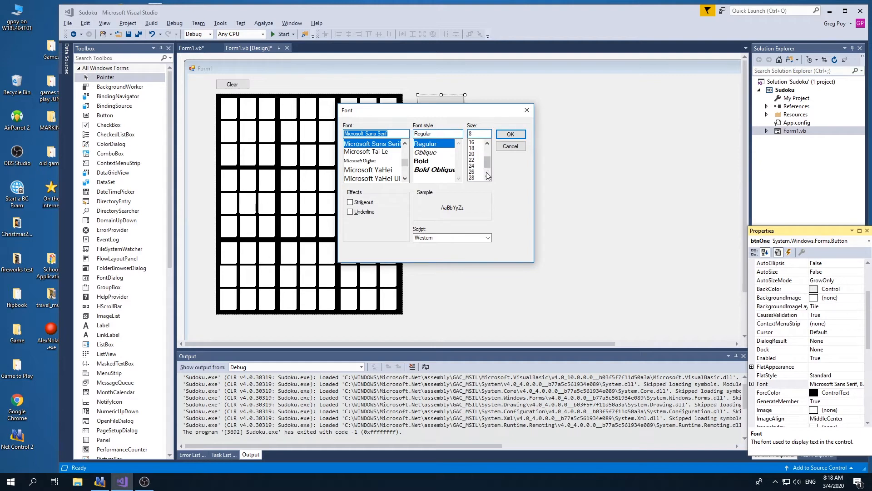
{"action": "left_click", "coordinate": [510, 134]}
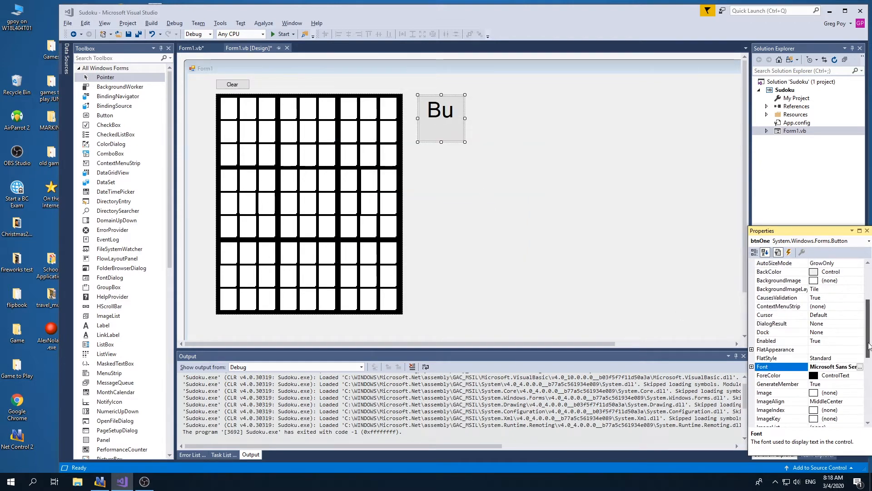
{"action": "scroll", "scroll_direction": "down", "scroll_amount": 3}
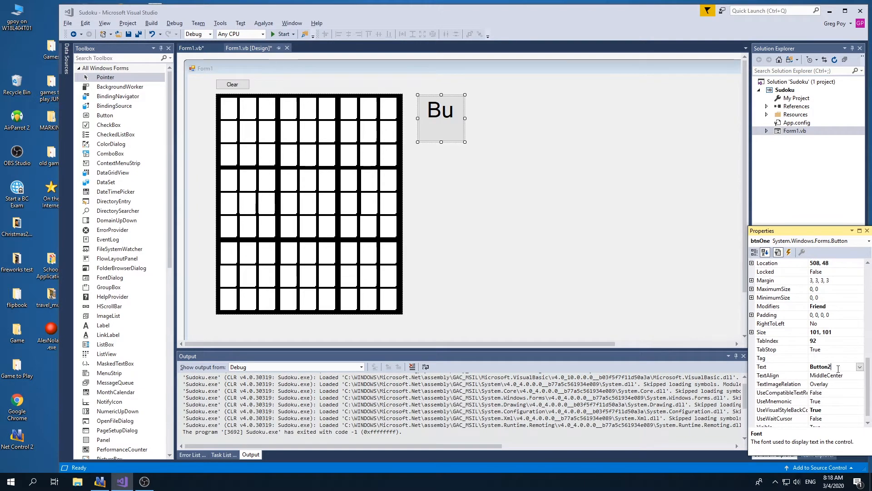
{"action": "type", "text": "1"}
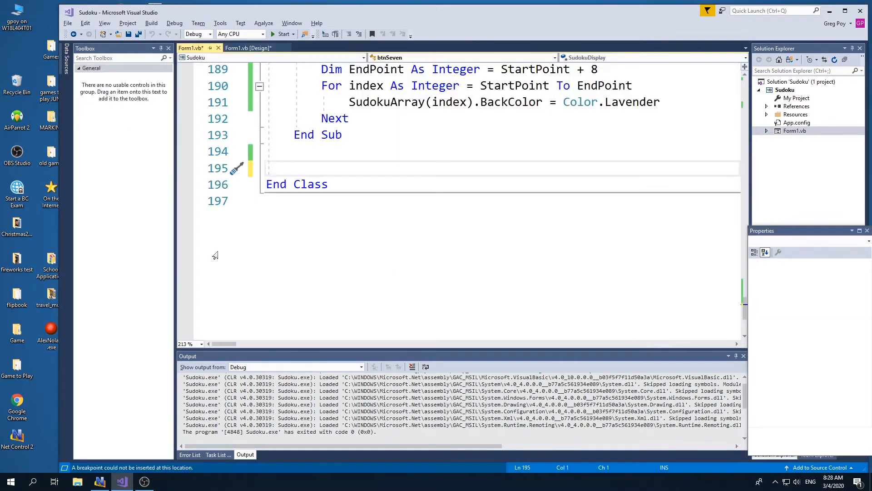
- In the designer, set the Tag of the 1, 2 and 3 buttons to their digits
{"action": "left_click", "coordinate": [249, 48]}
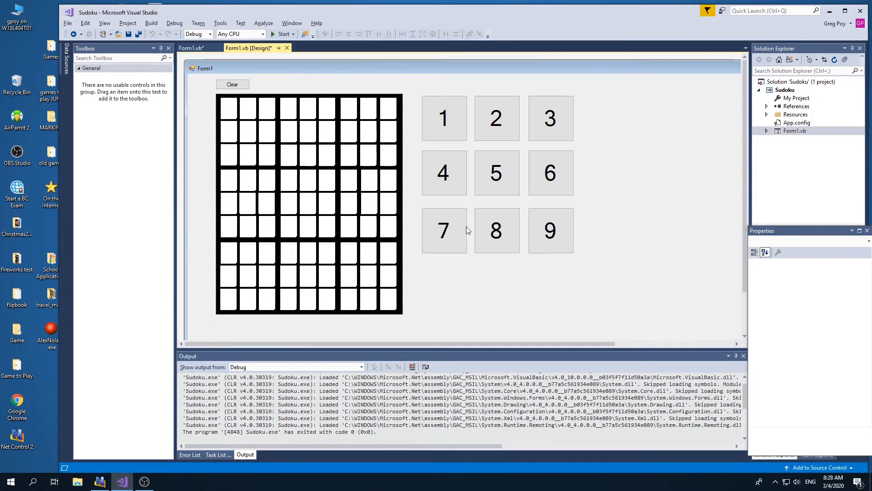
{"action": "left_click", "coordinate": [484, 173]}
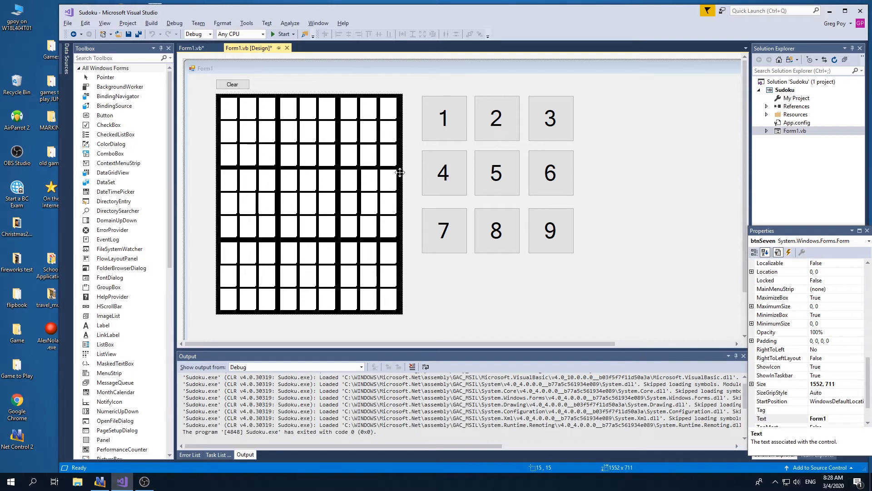
{"action": "mouse_move", "coordinate": [537, 257]}
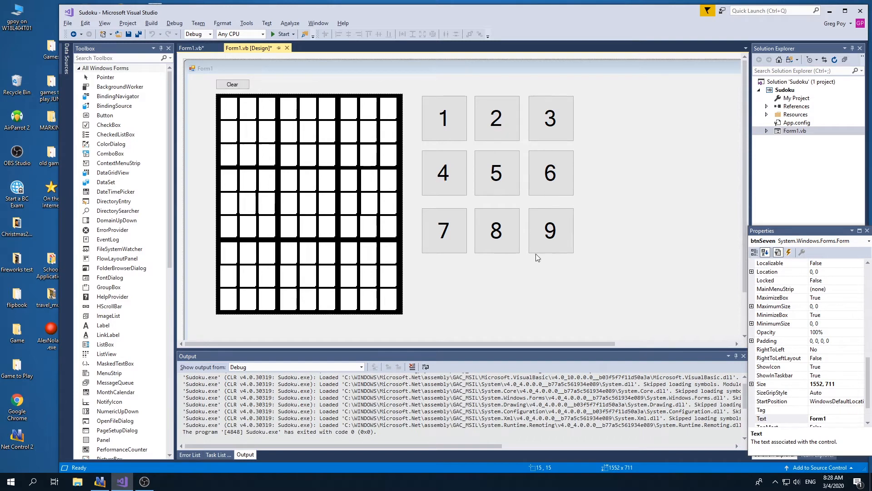
{"action": "left_click", "coordinate": [443, 117]}
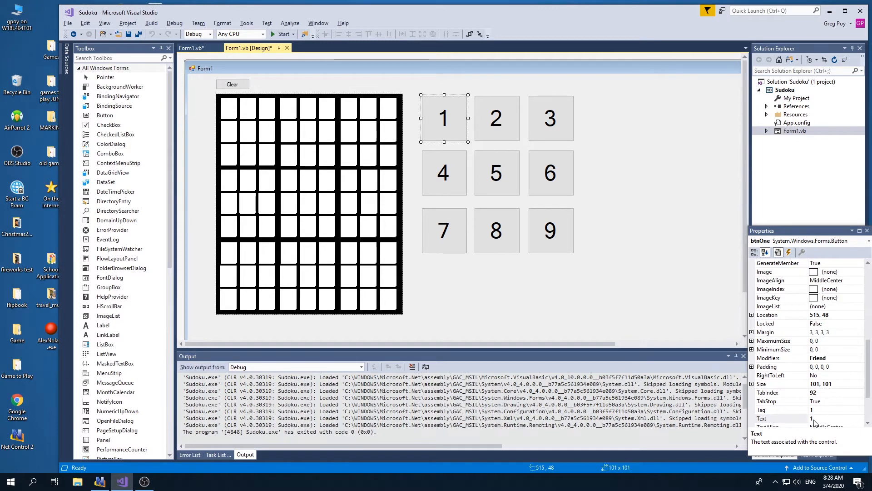
{"action": "left_click", "coordinate": [779, 410]}
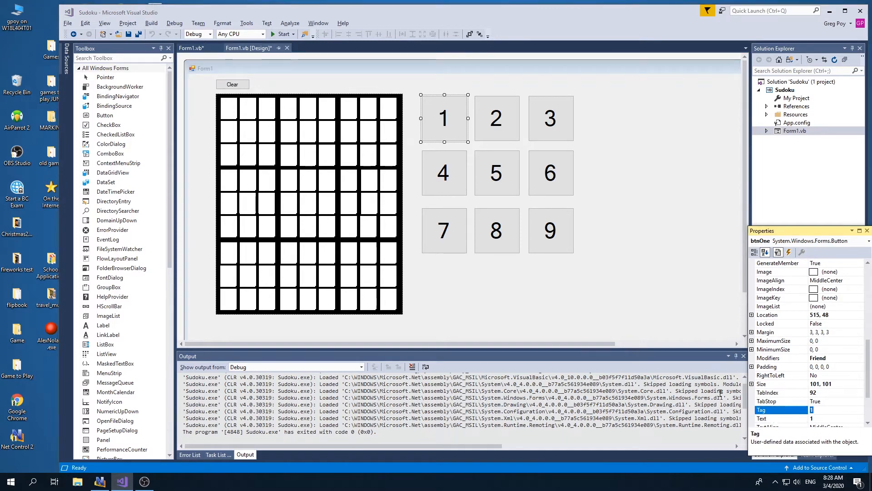
{"action": "left_click", "coordinate": [496, 117]}
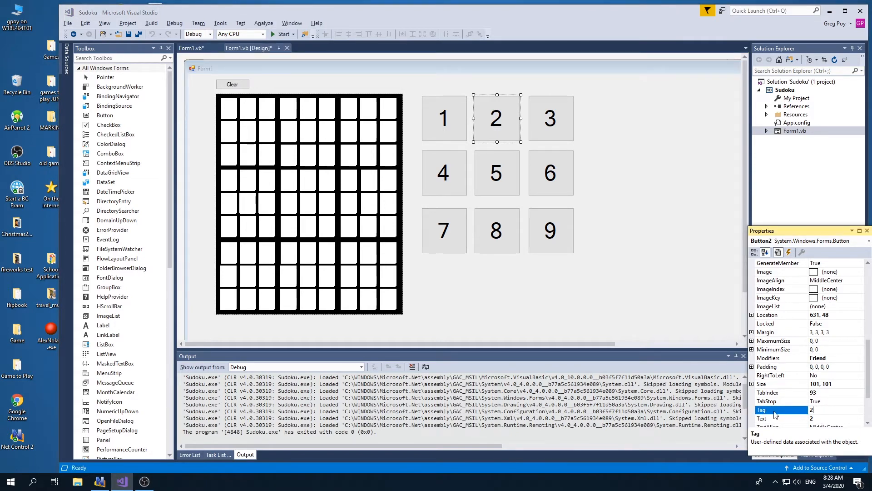
{"action": "left_click", "coordinate": [550, 117]}
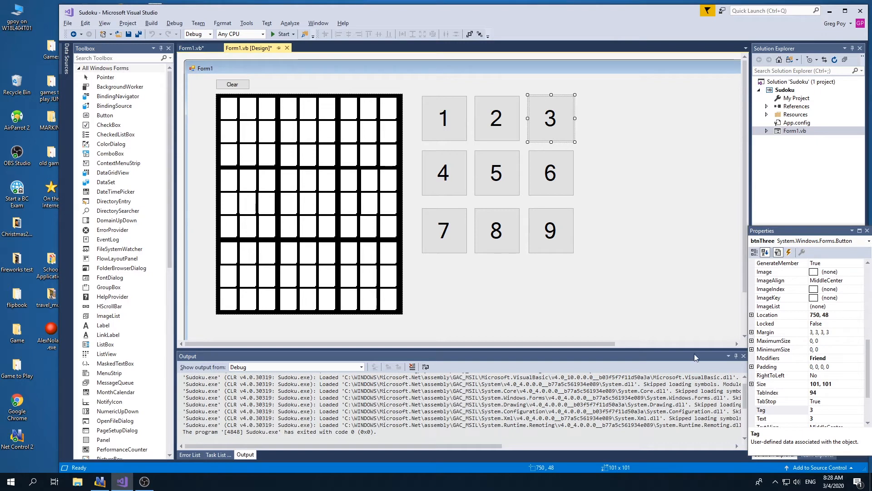
{"action": "mouse_move", "coordinate": [438, 139]}
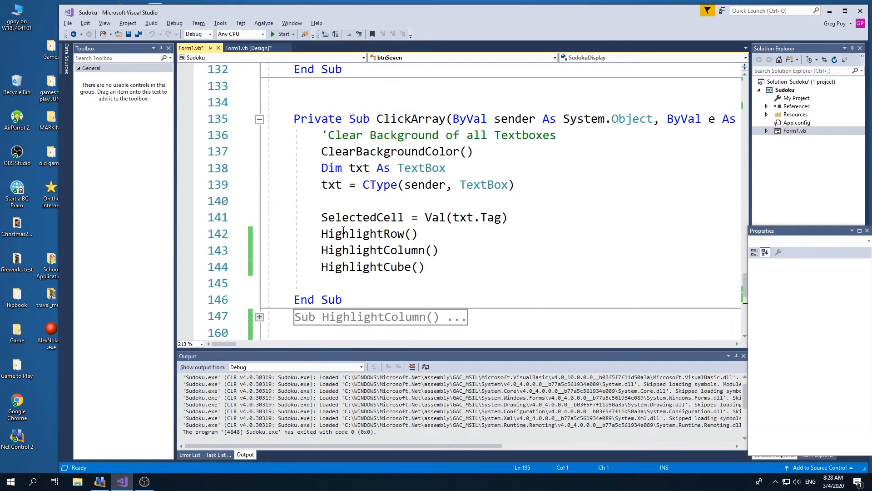
{"action": "mouse_move", "coordinate": [289, 113]}
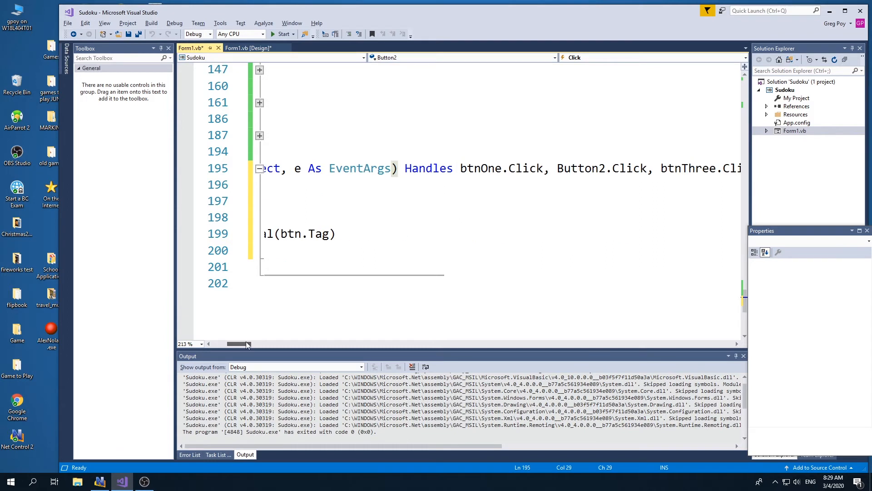
{"action": "mouse_move", "coordinate": [501, 168]}
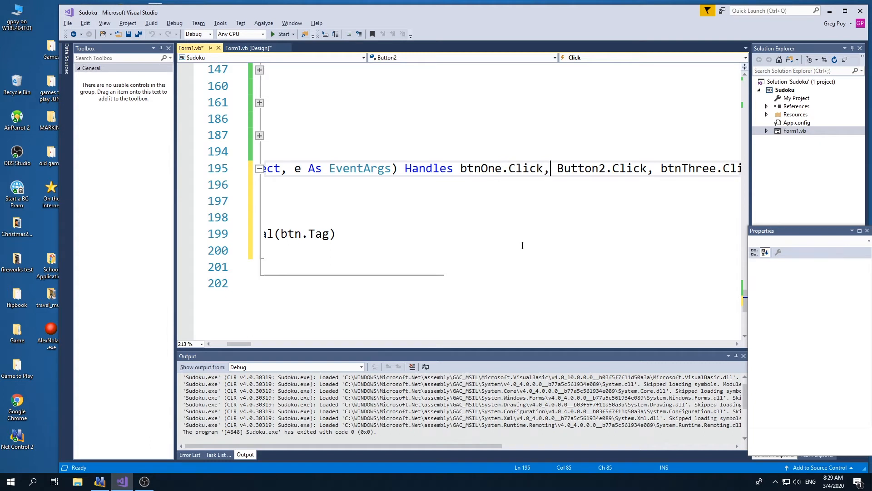
- Append btnEight.Click and other digit buttons to Button_Click's Handles clause
{"action": "type", "text": "btn"}
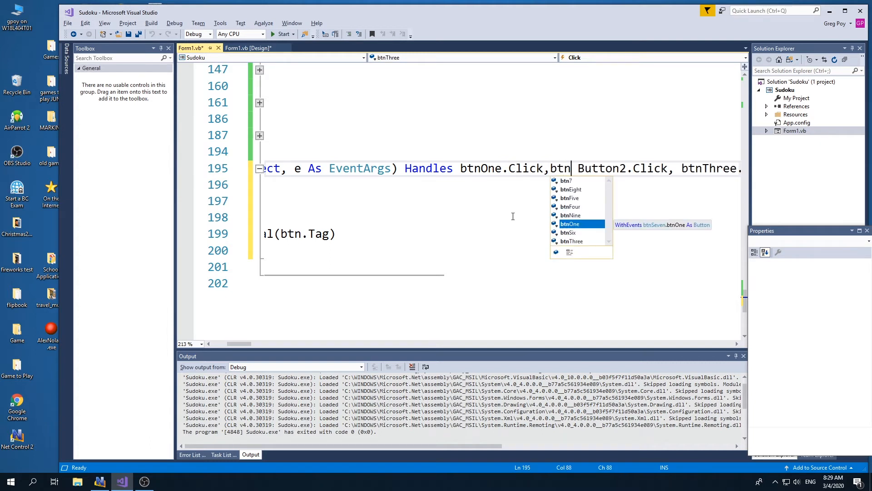
{"action": "mouse_move", "coordinate": [571, 189]}
{"action": "type", "text": "Eight"}
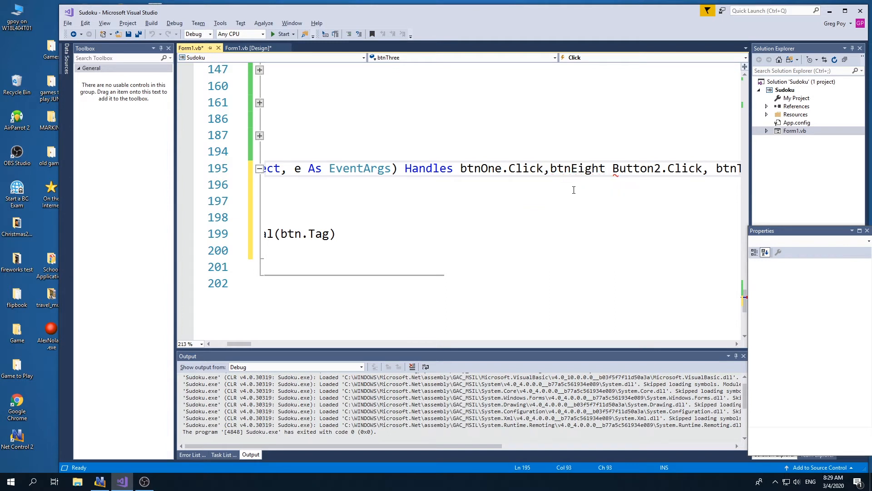
{"action": "type", "text": ".Click,"}
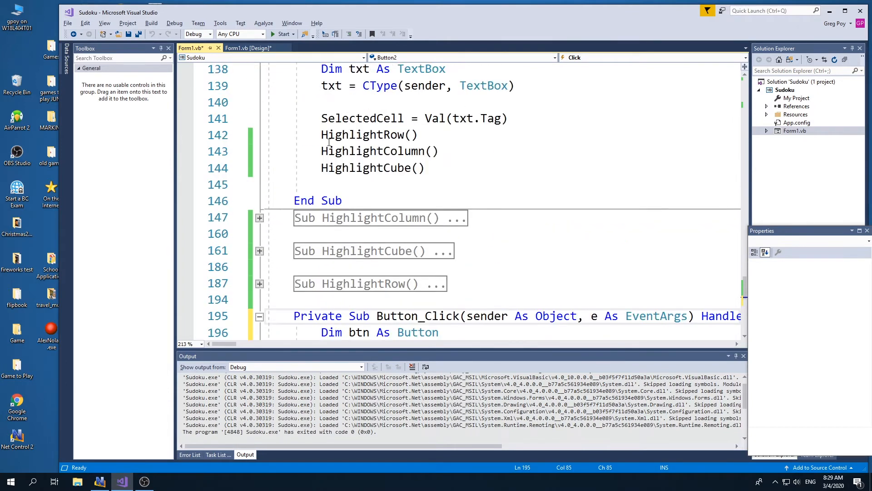
{"action": "mouse_move", "coordinate": [291, 349]}
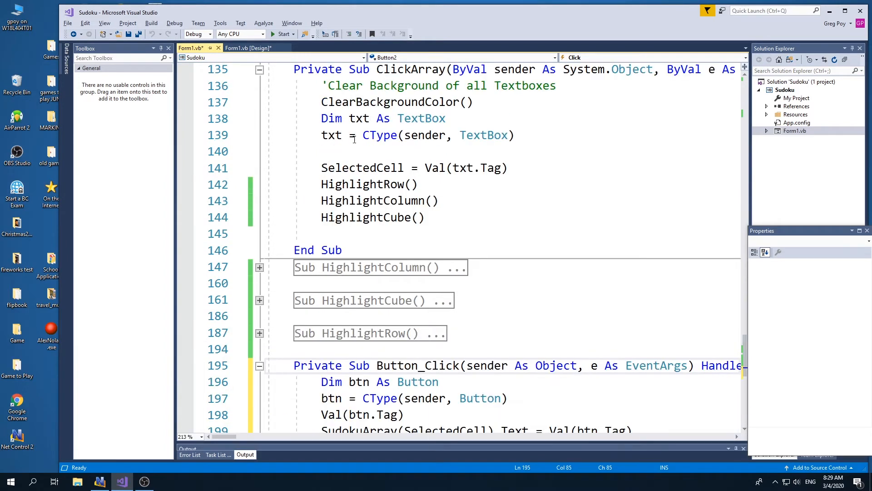
{"action": "mouse_move", "coordinate": [315, 115]}
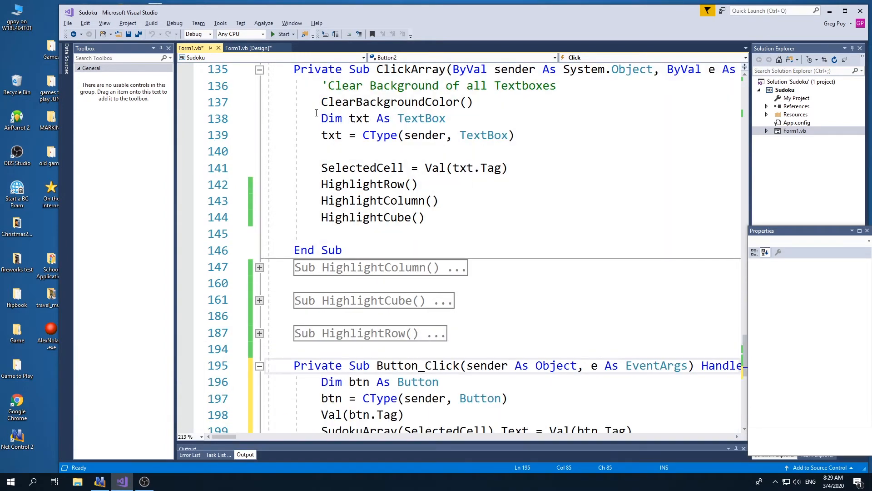
{"action": "left_click_drag", "start_coordinate": [348, 118], "coordinate": [445, 118]}
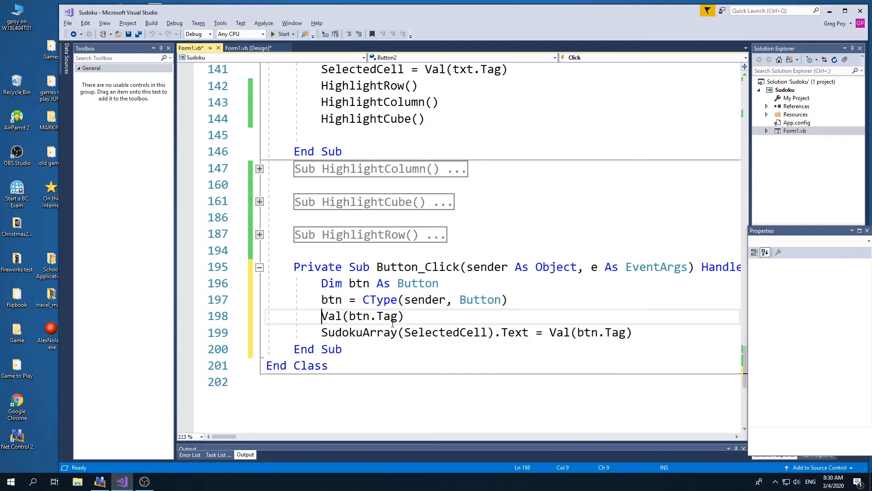
- Add 'Dim Display As Integer = Val(btn.Tag)' and assign Display to the selected cell
{"action": "left_click", "coordinate": [507, 299]}
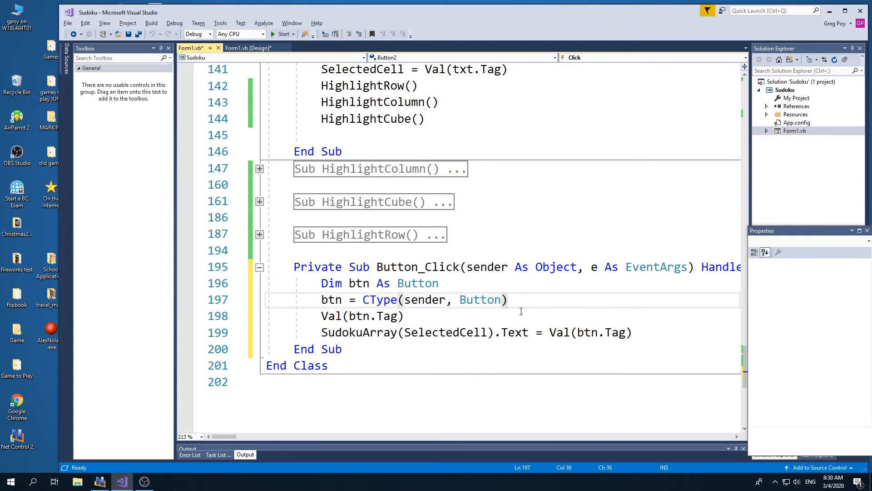
{"action": "type", "text": "Dim"}
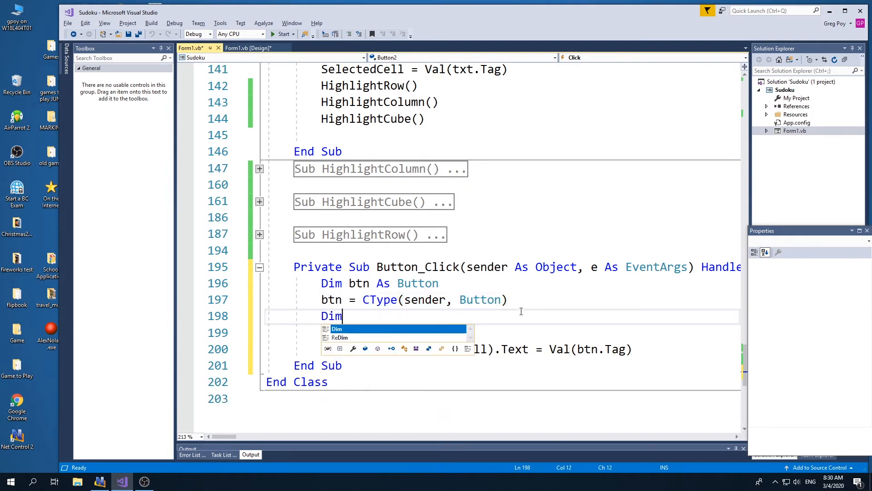
{"action": "type", "text": "Displ"}
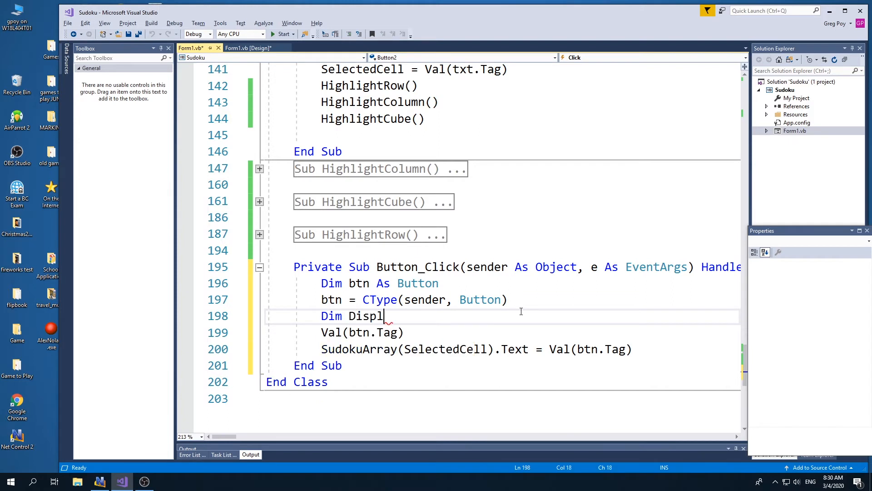
{"action": "type", "text": "ay"}
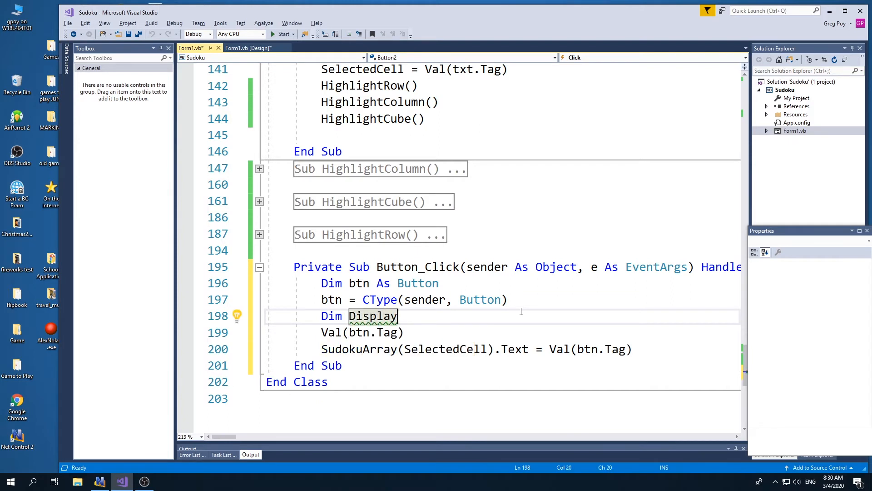
{"action": "type", "text": "As i"}
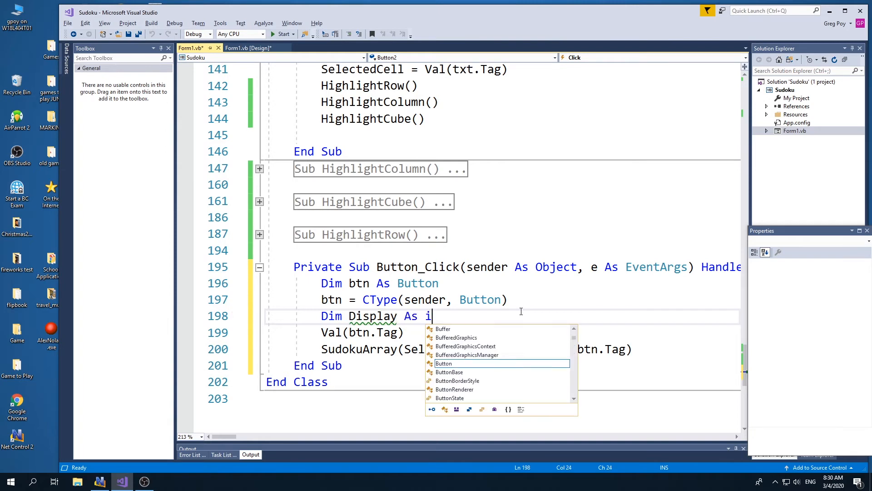
{"action": "type", "text": "nteger"}
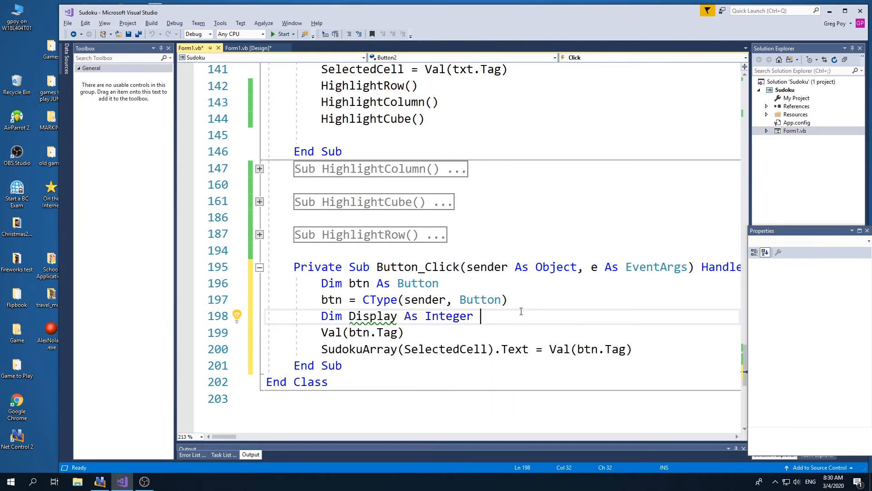
{"action": "type", "text": "= Val(btn.Tag"}
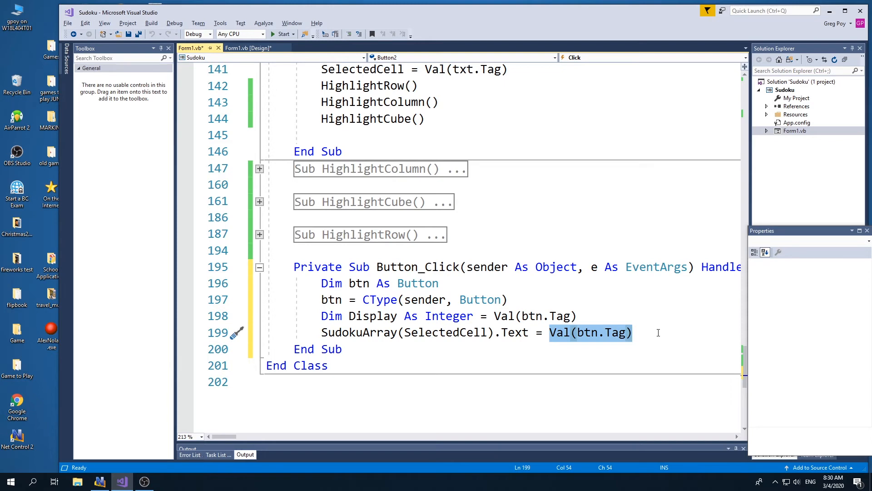
{"action": "type", "text": "d"}
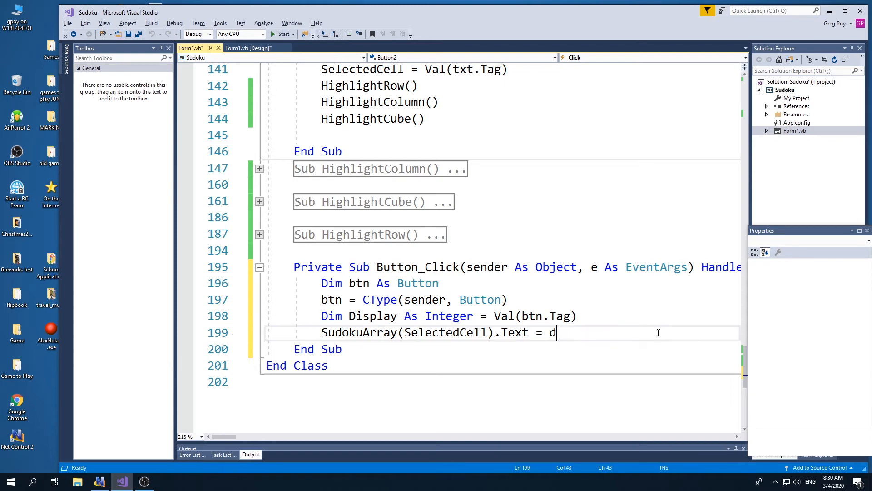
{"action": "type", "text": "isplay"}
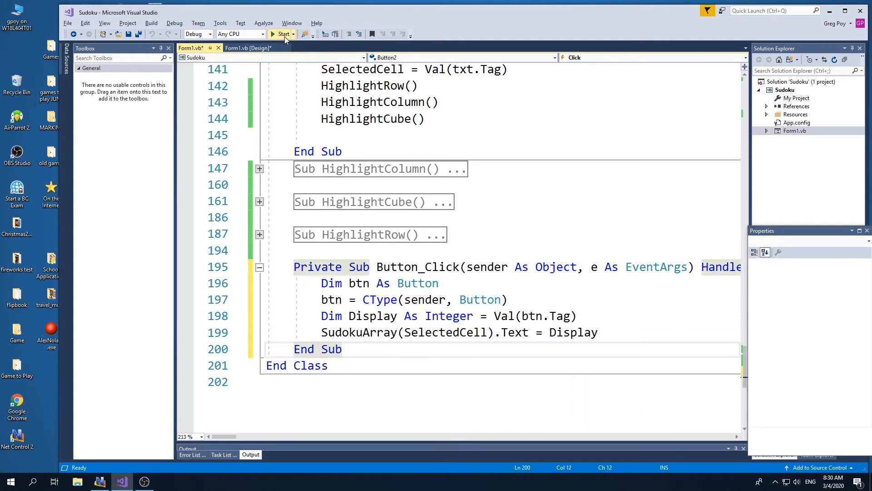
- Run the Sudoku app and place 2 and 3 into empty grid cells
{"action": "left_click", "coordinate": [282, 34]}
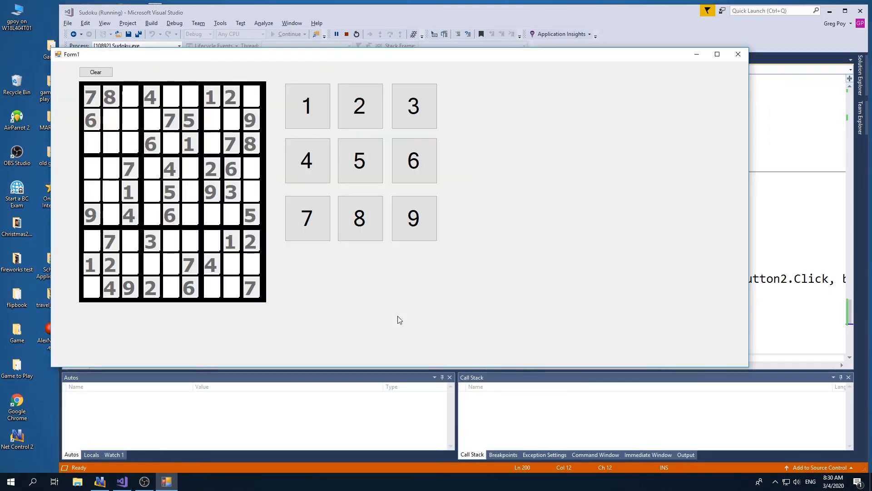
{"action": "mouse_move", "coordinate": [173, 178]}
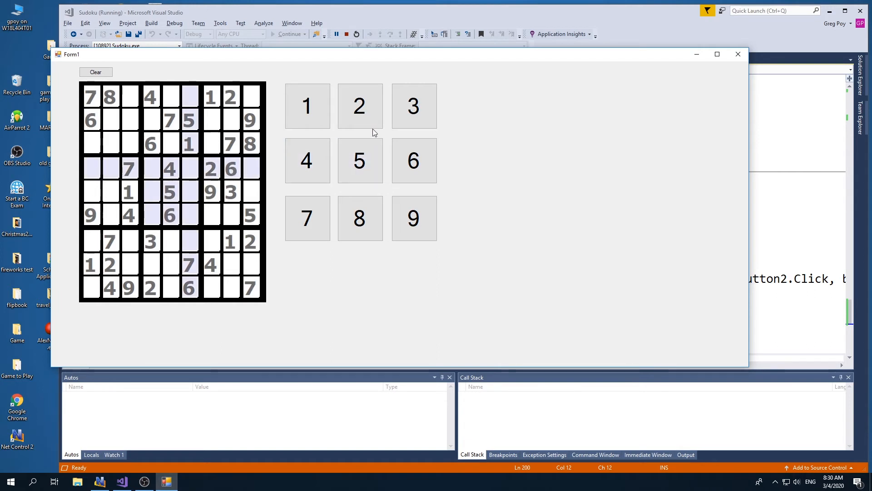
{"action": "left_click", "coordinate": [359, 106]}
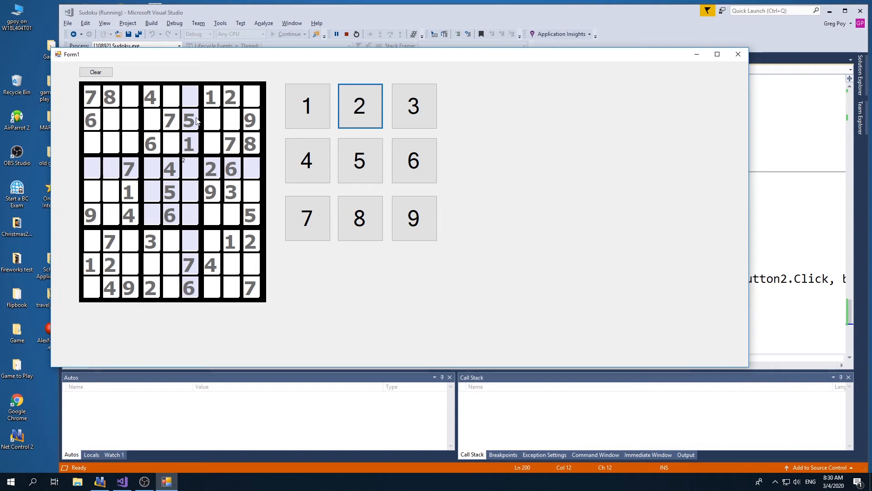
{"action": "left_click", "coordinate": [307, 106]}
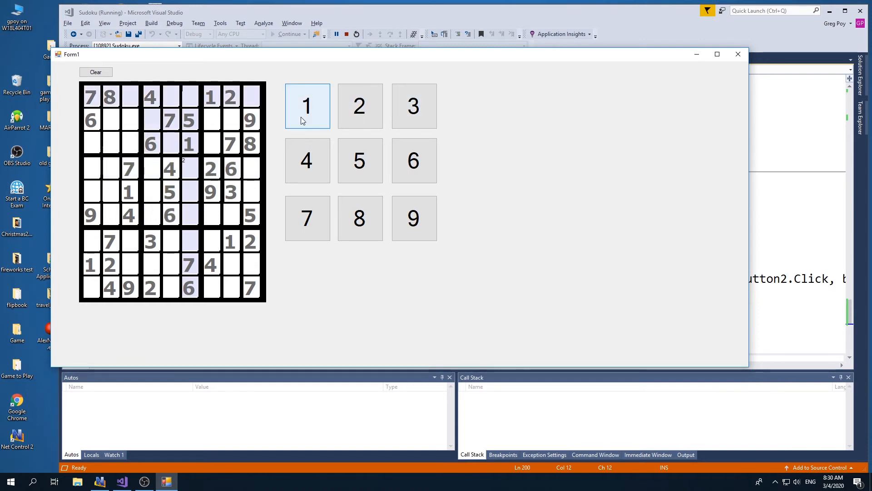
{"action": "left_click", "coordinate": [414, 106]}
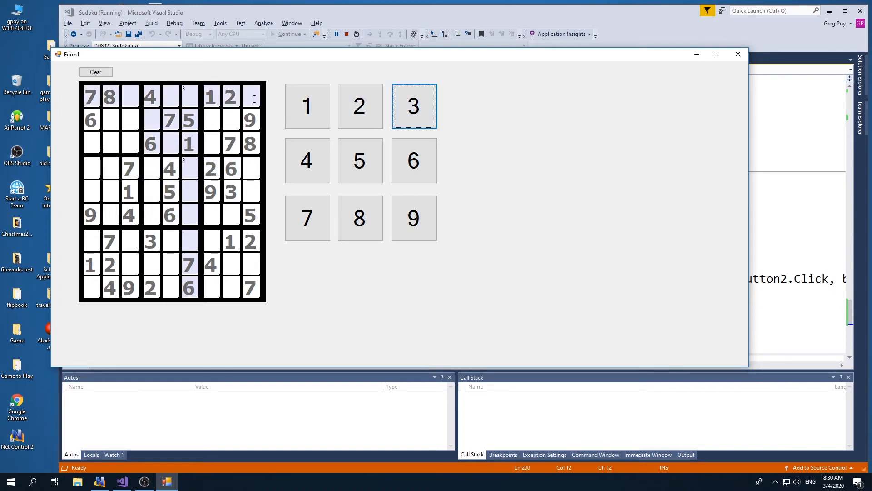
{"action": "mouse_move", "coordinate": [263, 268]}
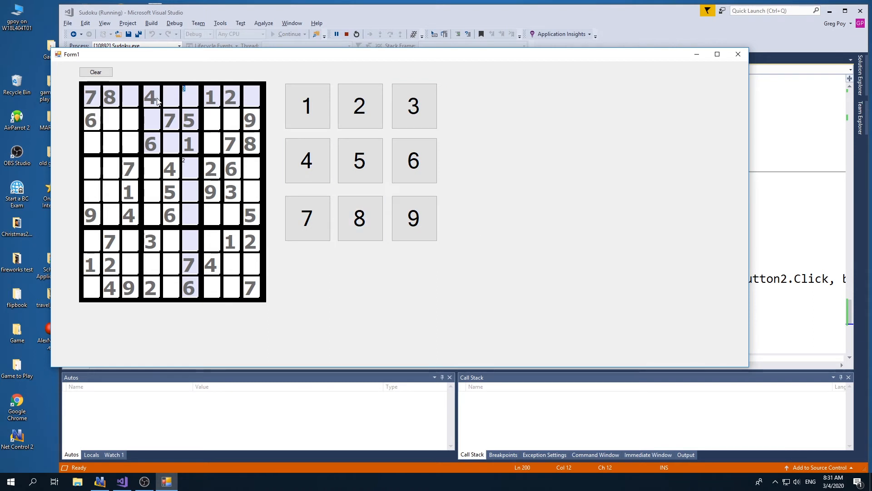
{"action": "mouse_move", "coordinate": [204, 326]}
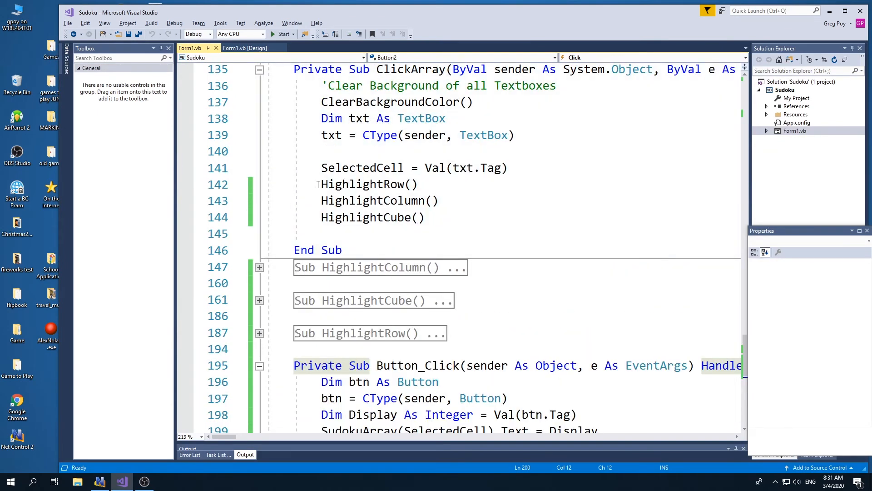
- Remove the HighlightRow/Column/Cube calls from ClickArray and retype them in Button_Click
{"action": "left_click_drag", "start_coordinate": [322, 183], "coordinate": [426, 217]}
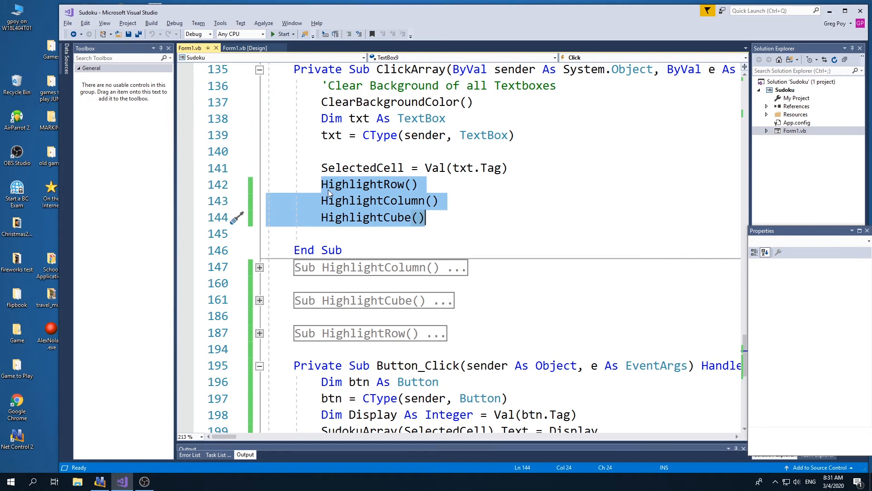
{"action": "key", "text": "Delete"}
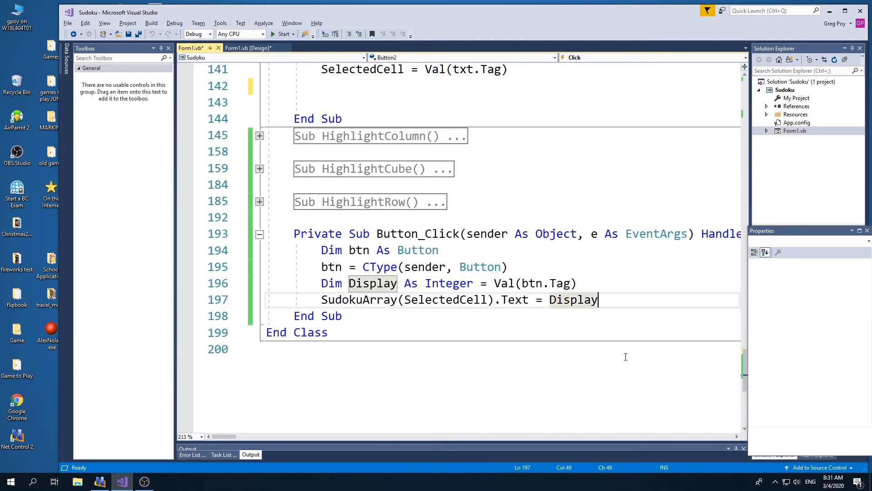
{"action": "type", "text": "HighlightRow()"}
{"action": "type", "text": "HighlightCube()"}
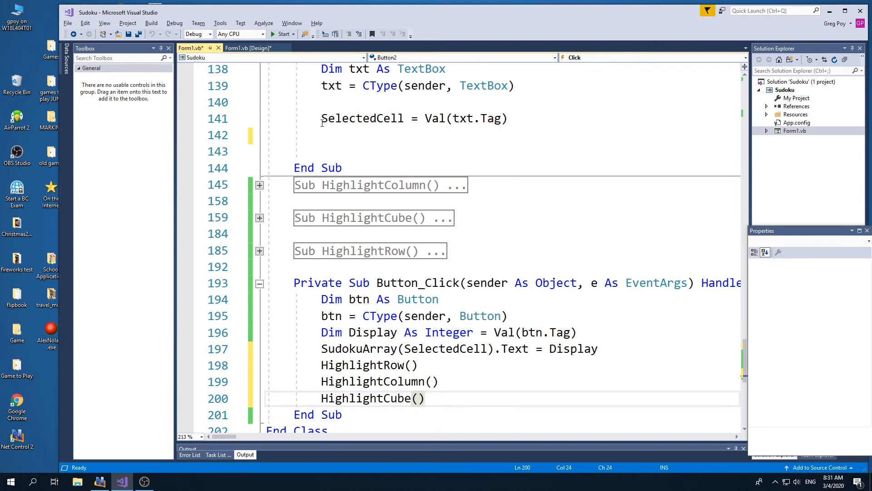
{"action": "mouse_move", "coordinate": [382, 185]}
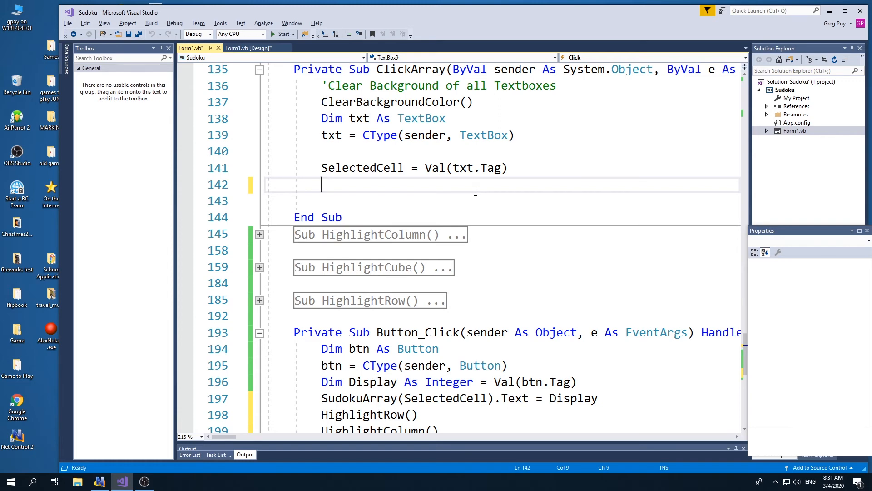
- In ClickArray, write the SudokuArray(SelectedCell) colour assignment line using IntelliSense
{"action": "type", "text": "d"}
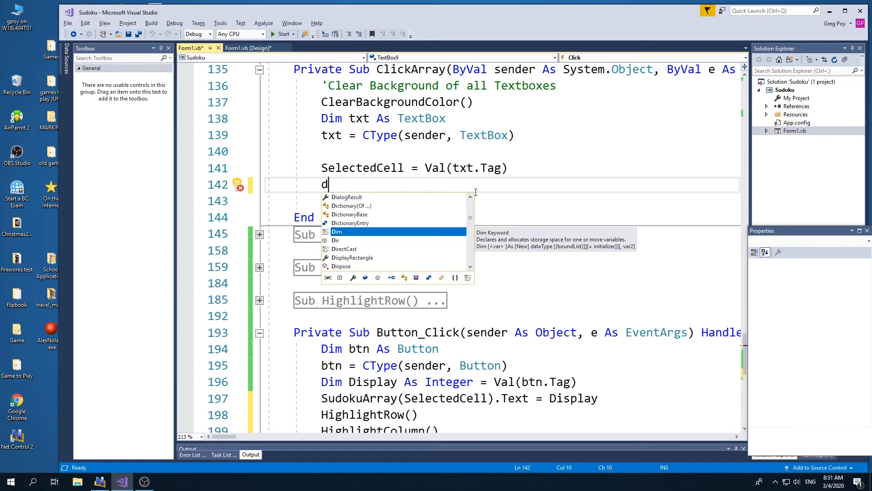
{"action": "type", "text": "S"}
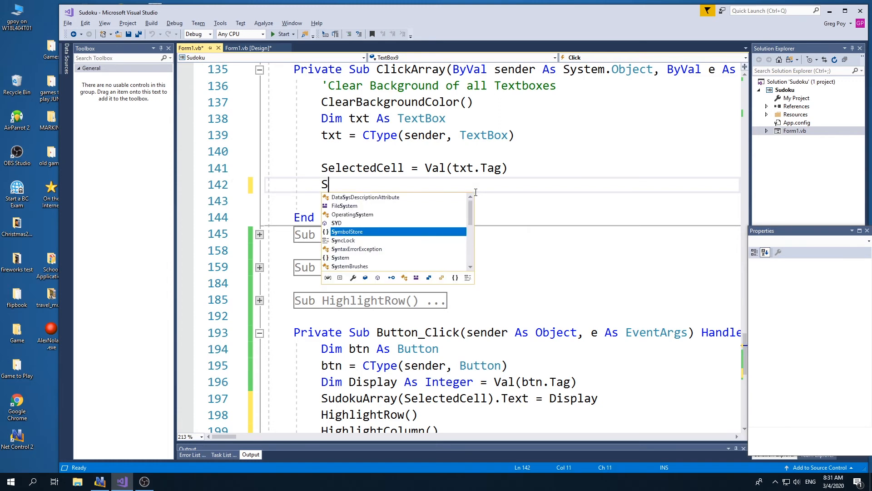
{"action": "type", "text": "udokuArray("}
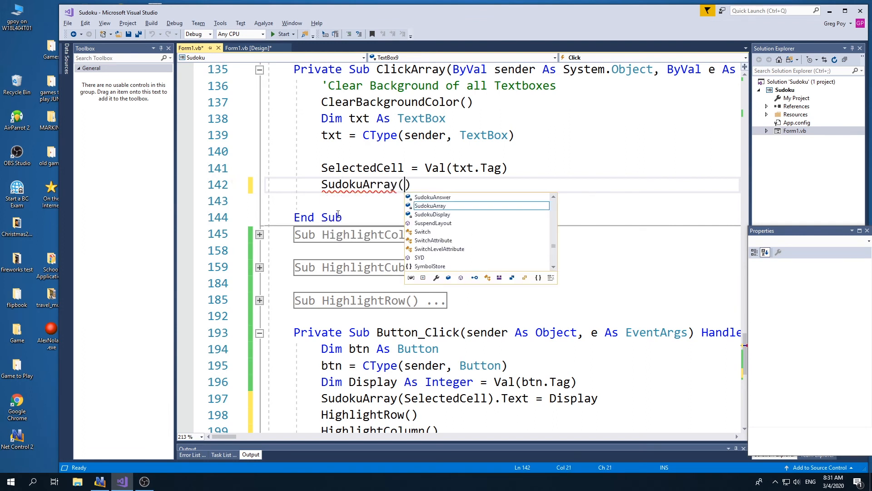
{"action": "type", "text": "SelectedCell"}
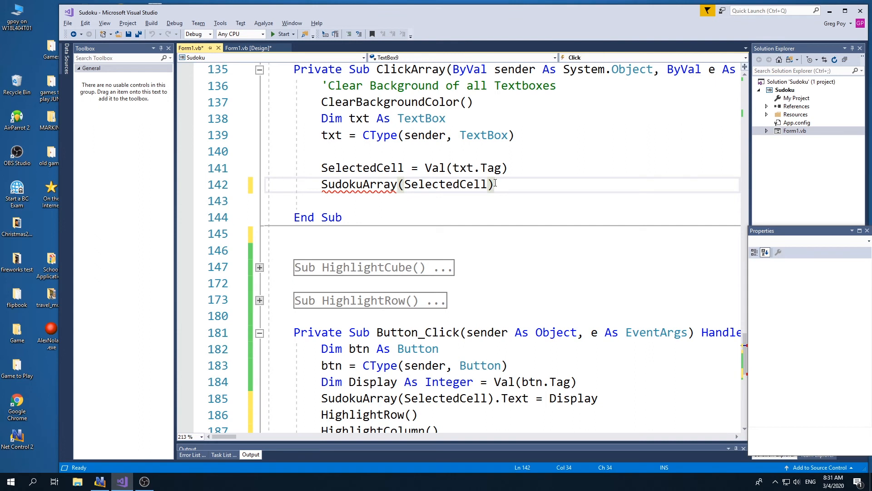
{"action": "type", "text": ".b"}
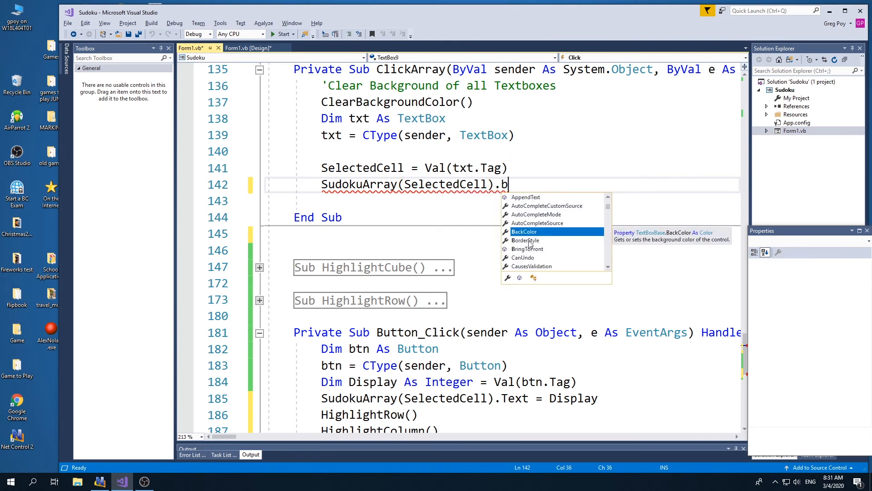
{"action": "type", "text": "orderStyle ="}
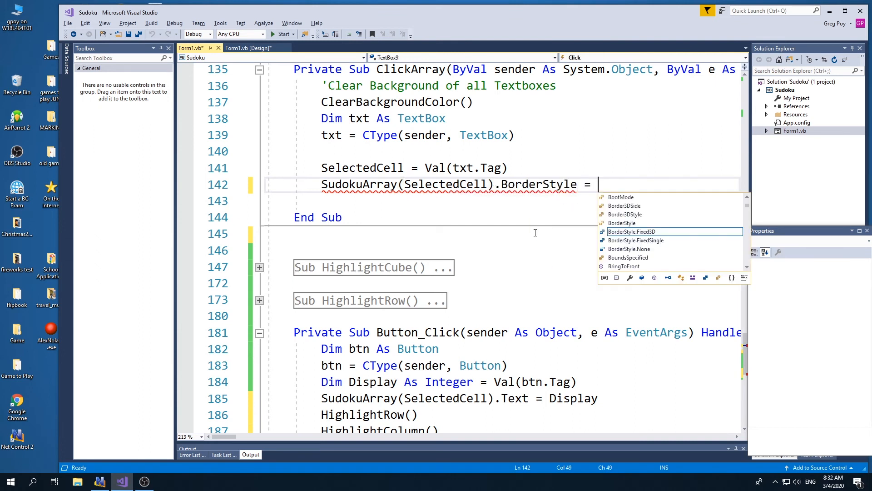
{"action": "type", "text": "color"}
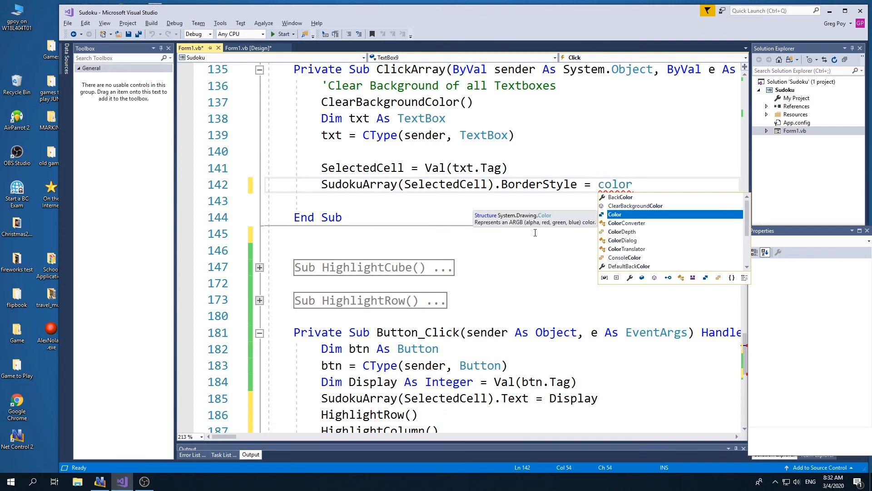
{"action": "type", "text": "."}
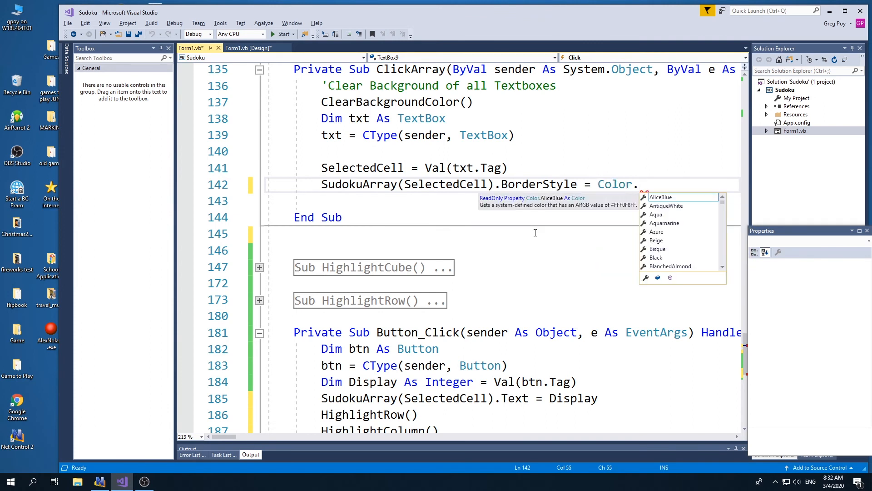
{"action": "type", "text": "st"}
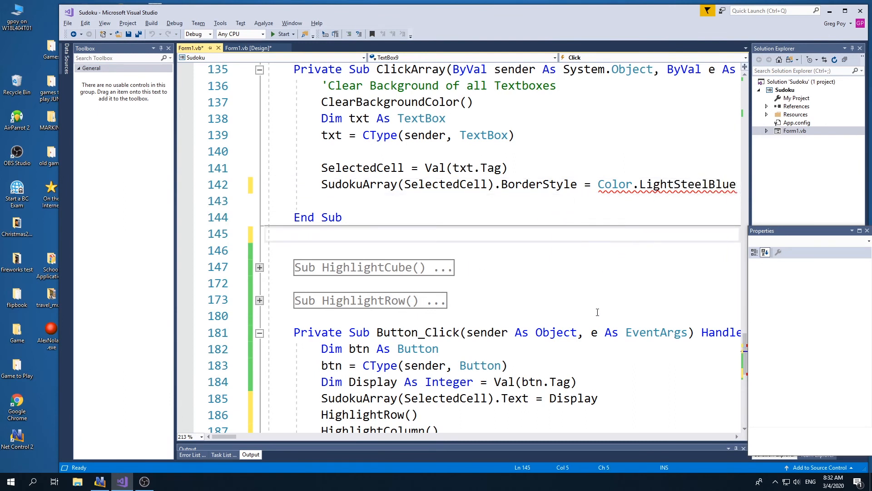
- Replace the LightSteelBlue colour name with SteelBlue
{"action": "left_click", "coordinate": [639, 184]}
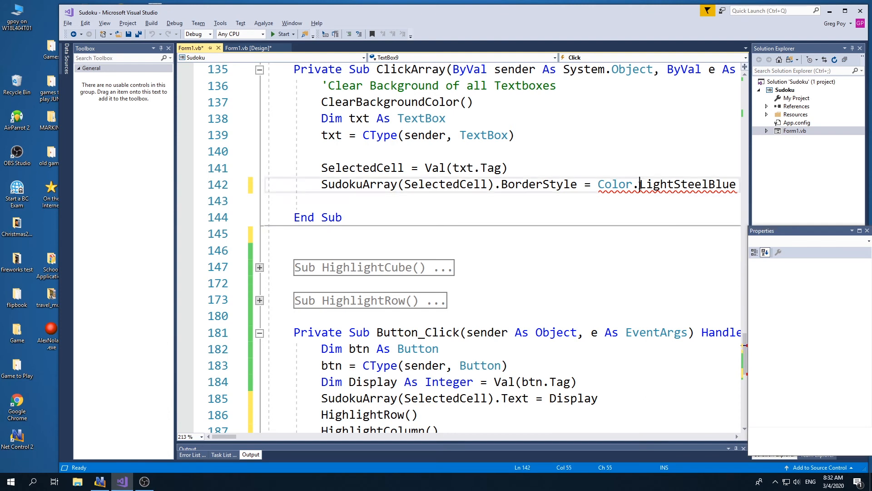
{"action": "double_click", "coordinate": [687, 184]}
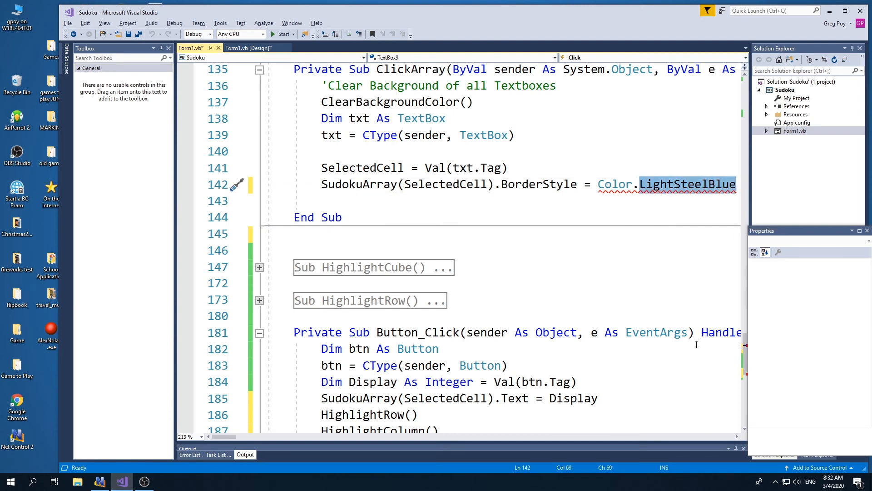
{"action": "type", "text": "ste"}
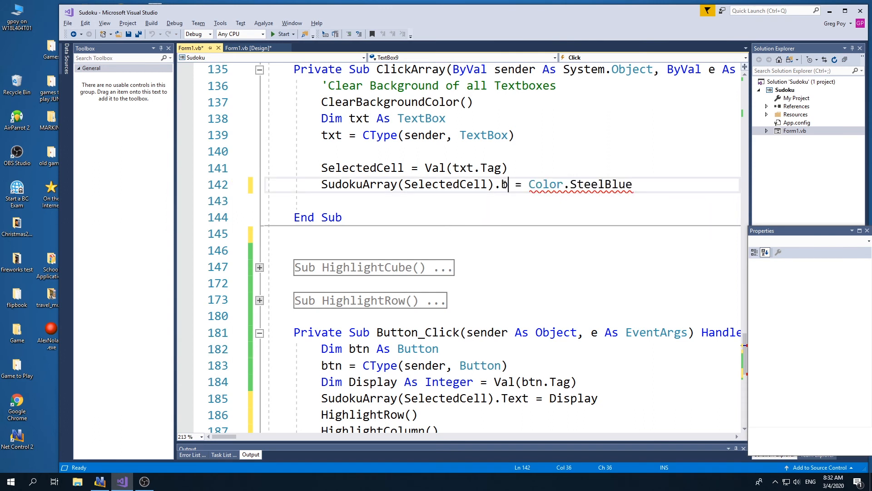
{"action": "type", "text": "ackColor"}
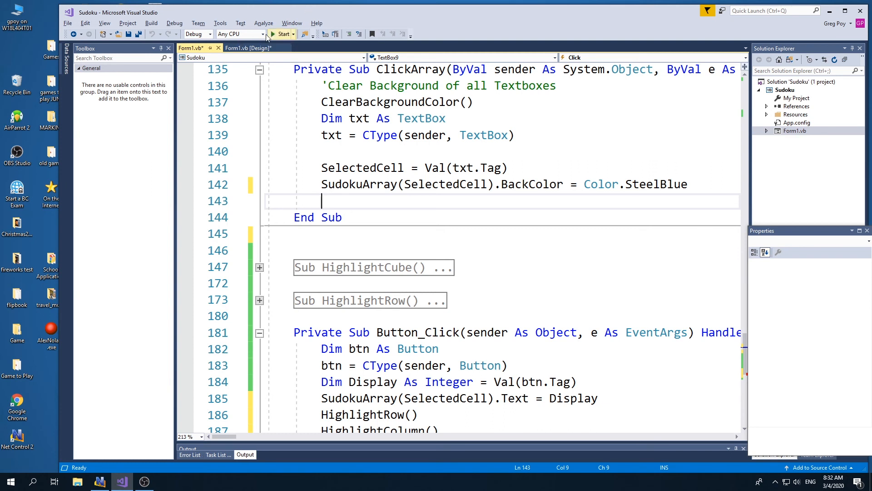
- Try running, decline the last successful build, and remove the undeclared HighlightColumn() call
{"action": "left_click", "coordinate": [283, 35]}
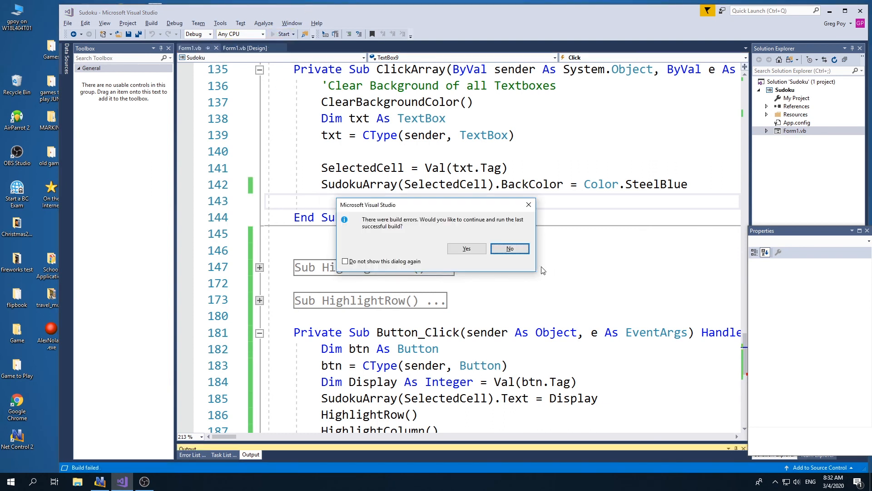
{"action": "left_click", "coordinate": [508, 248]}
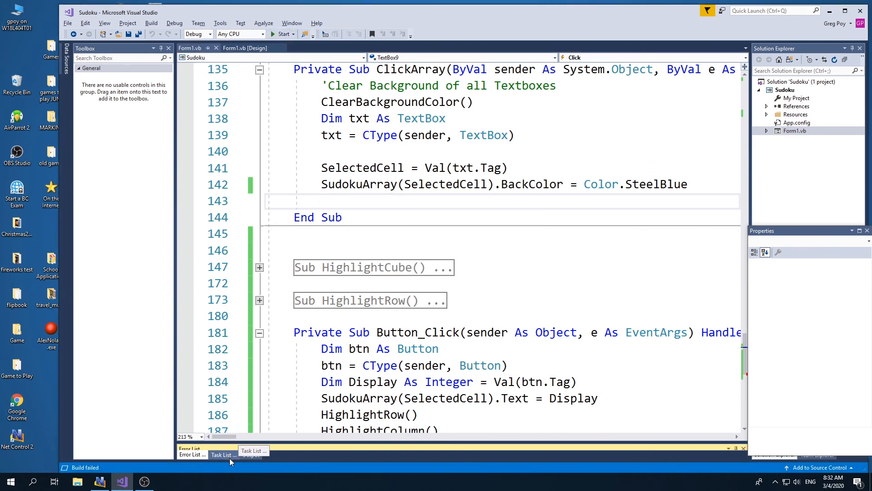
{"action": "left_click", "coordinate": [251, 454]}
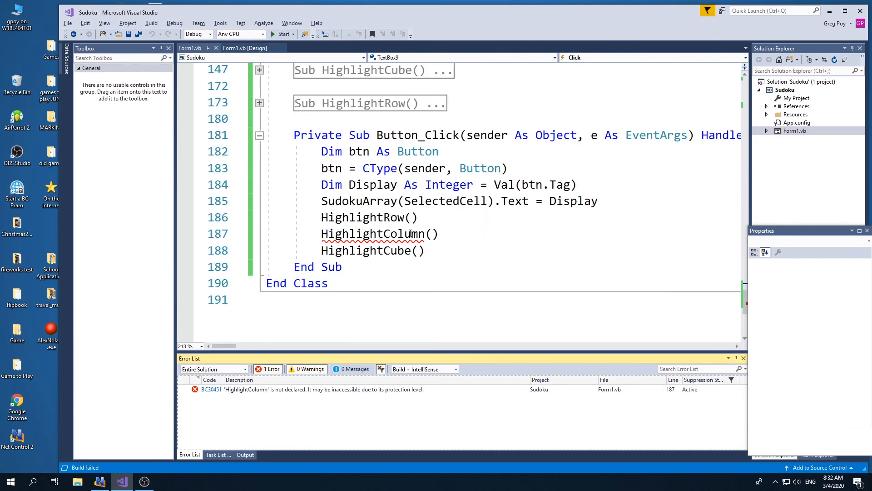
{"action": "left_click", "coordinate": [378, 233]}
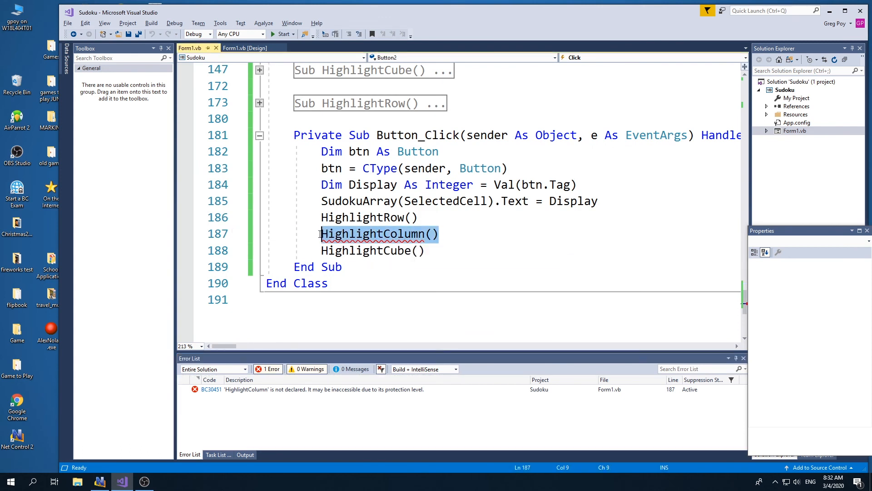
{"action": "type", "text": "high"}
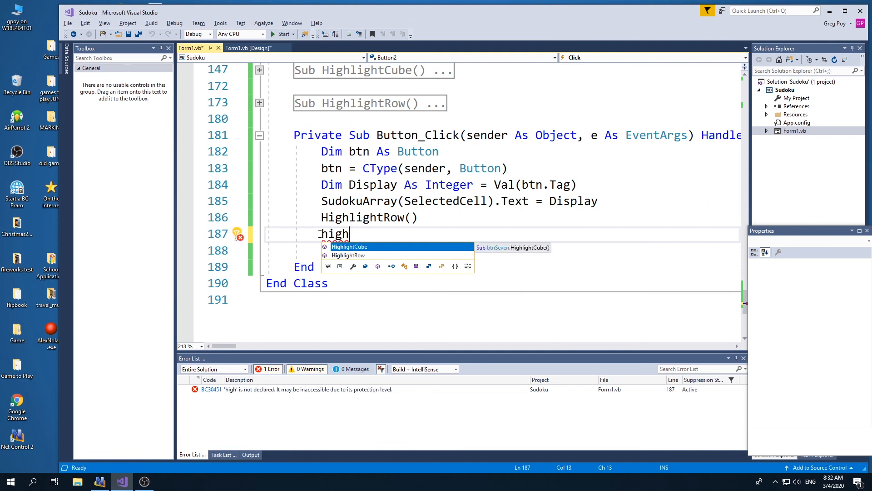
{"action": "type", "text": "lgi"}
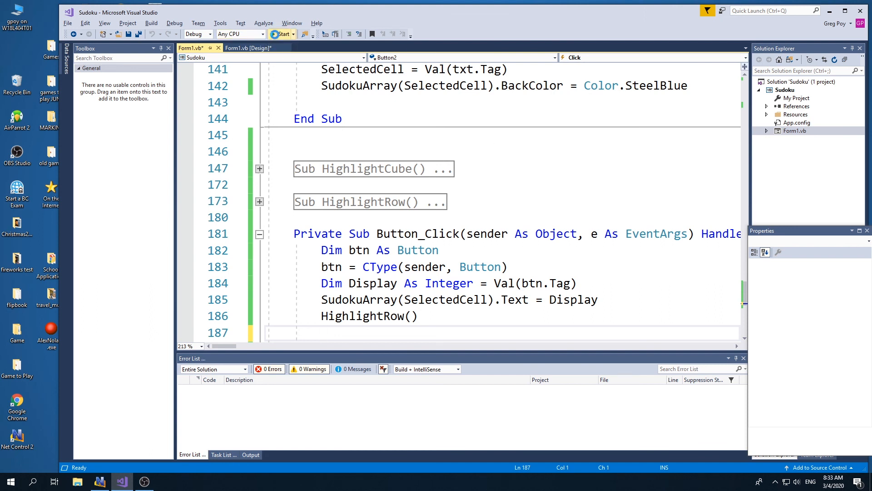
- Run the Sudoku form again and write 2 into a cell with the number 2 button
{"action": "left_click", "coordinate": [282, 34]}
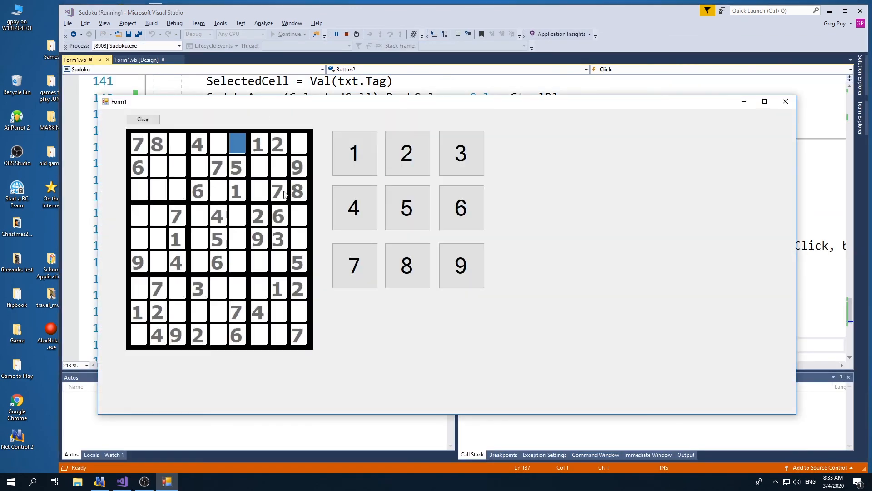
{"action": "left_click", "coordinate": [406, 153]}
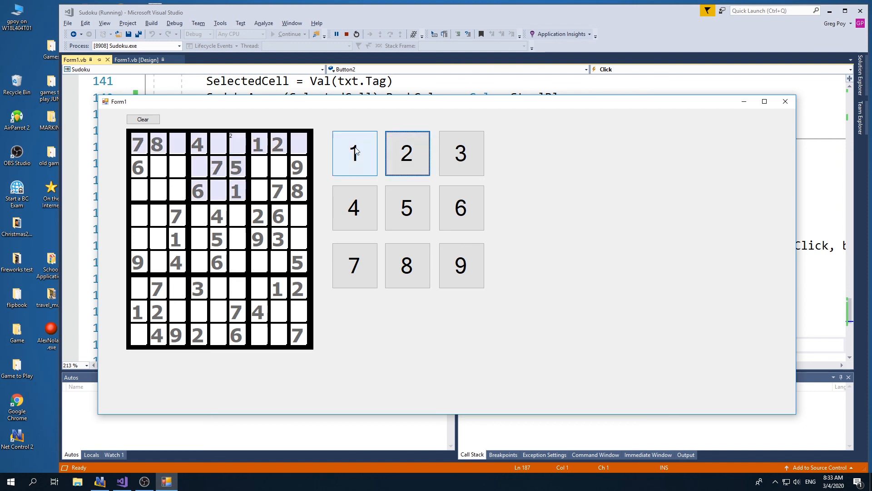
{"action": "mouse_move", "coordinate": [304, 122]}
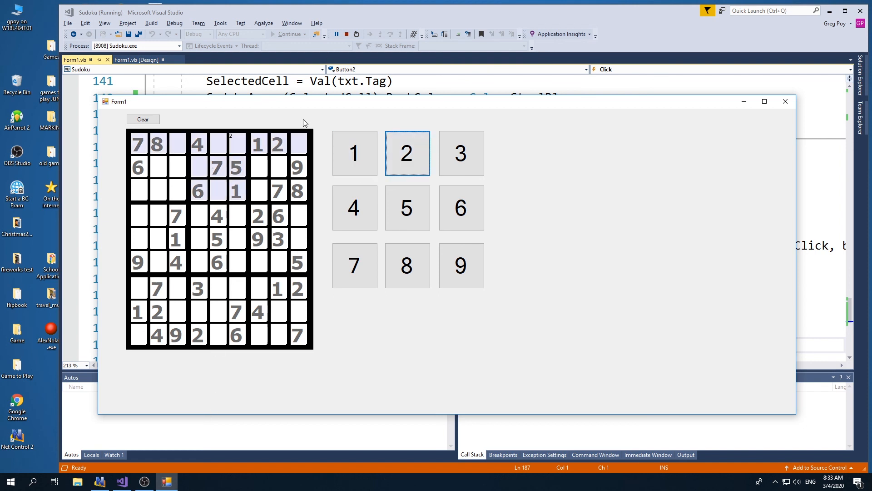